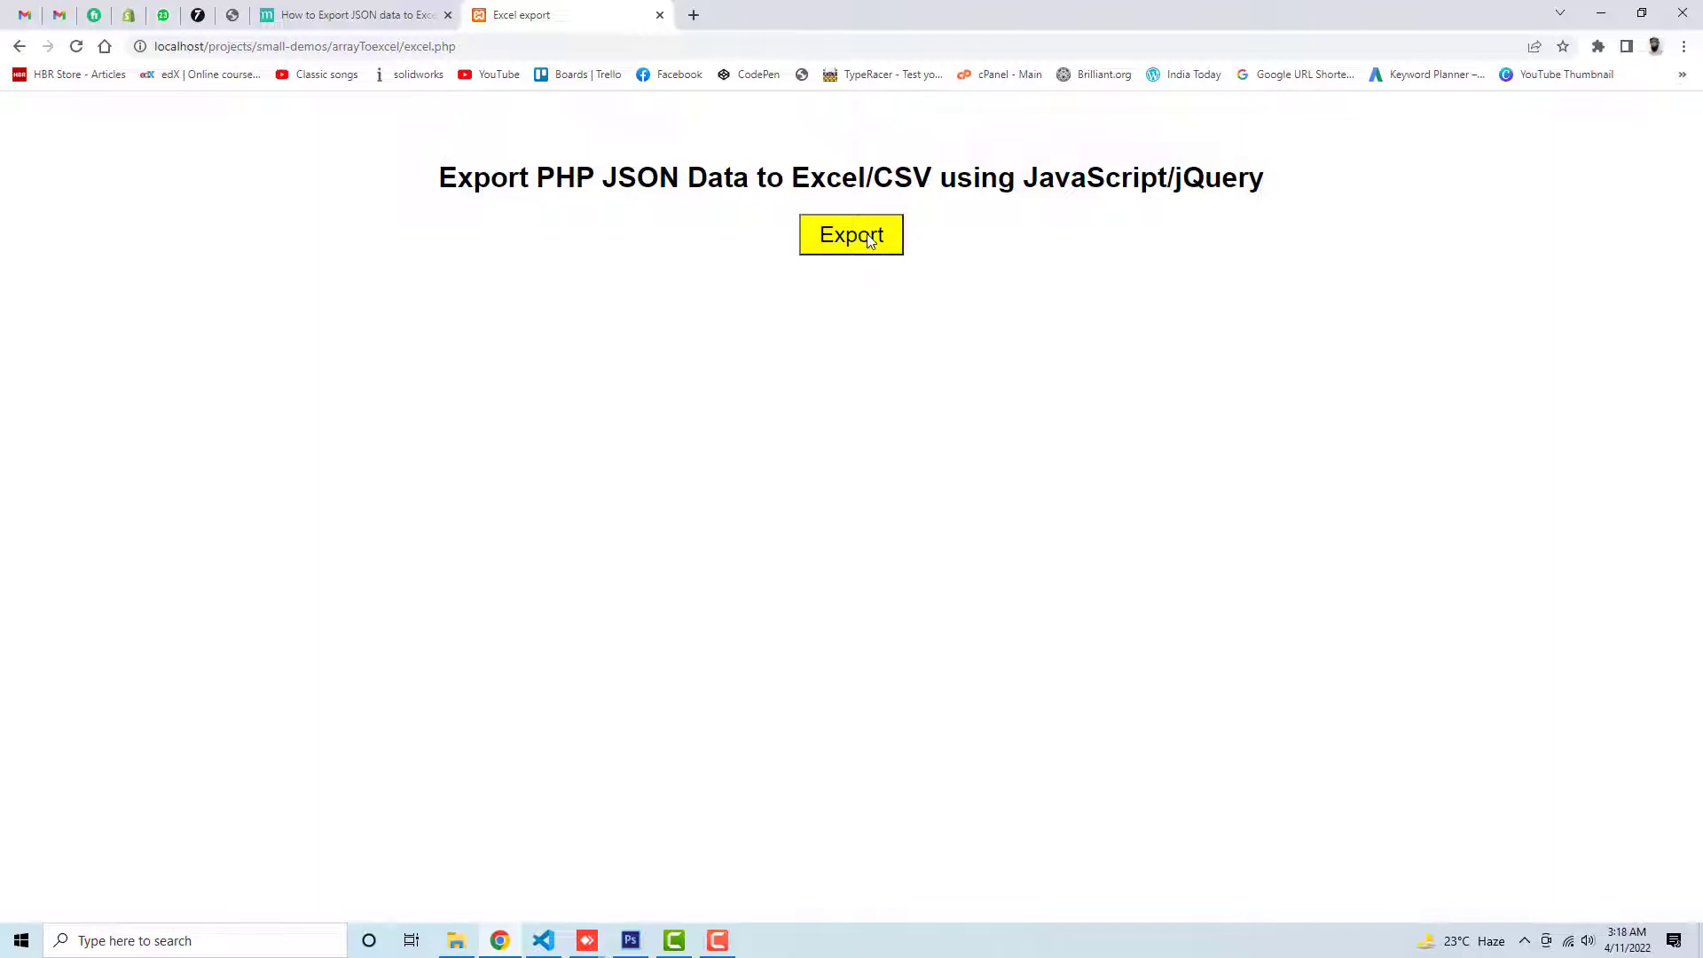
# Export the excel.php page's data and open the downloaded Exported_Data (3).csv file
pyautogui.click(850, 234)
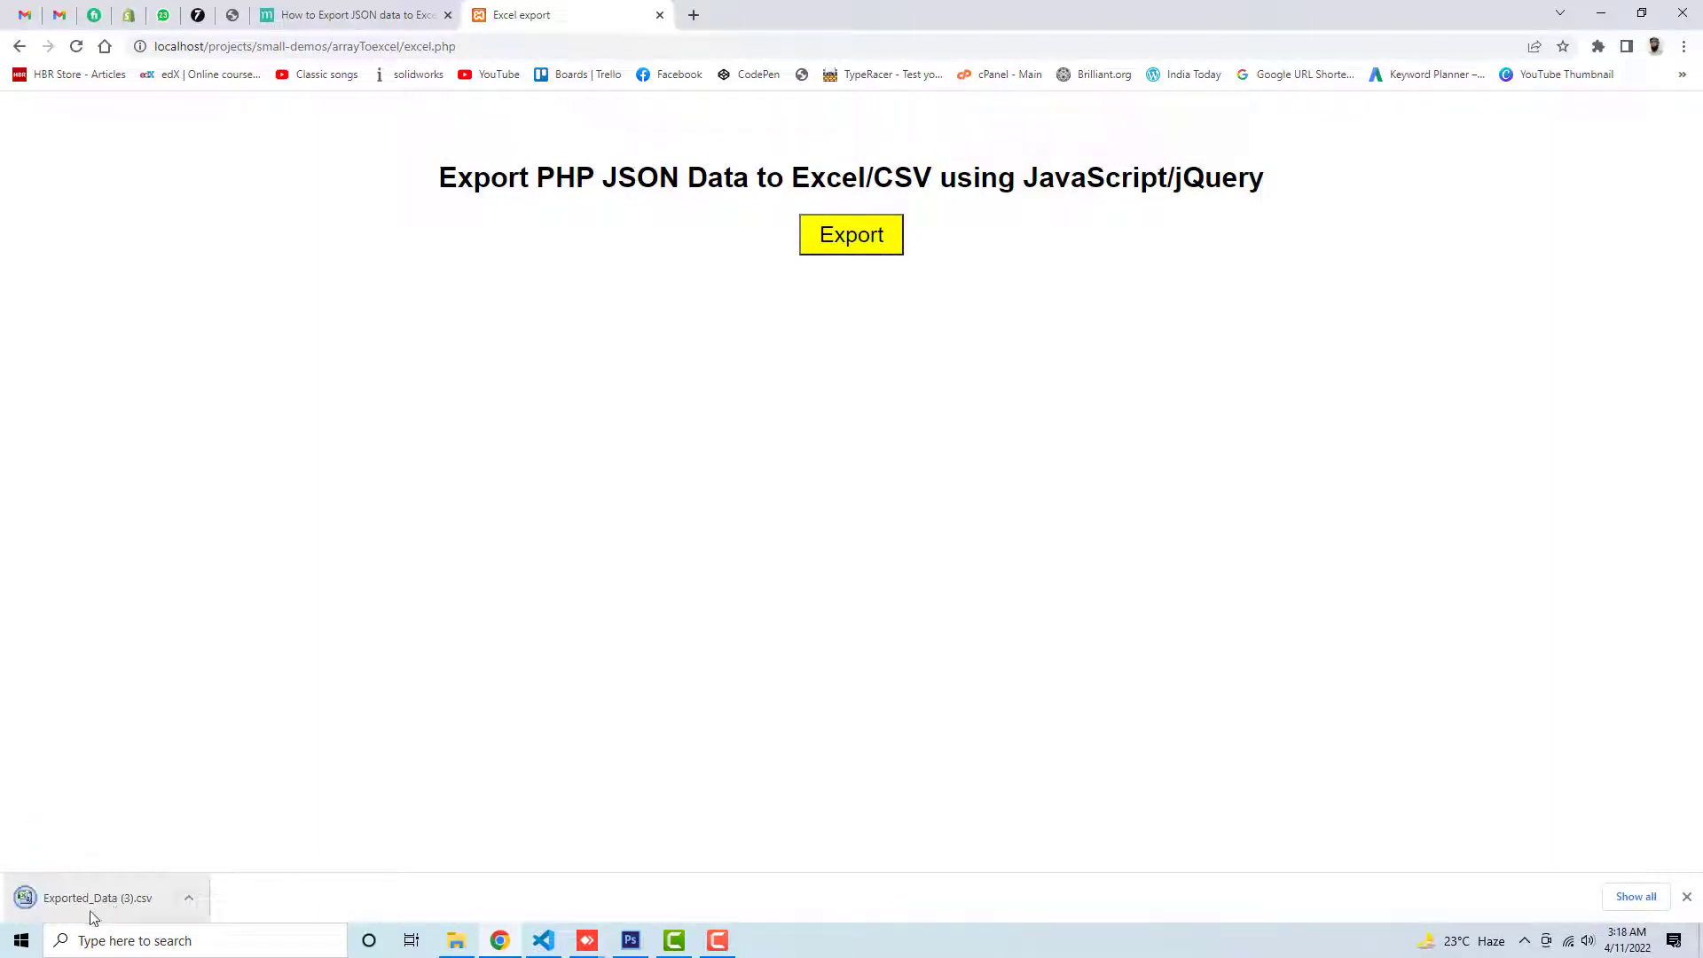
pyautogui.click(96, 897)
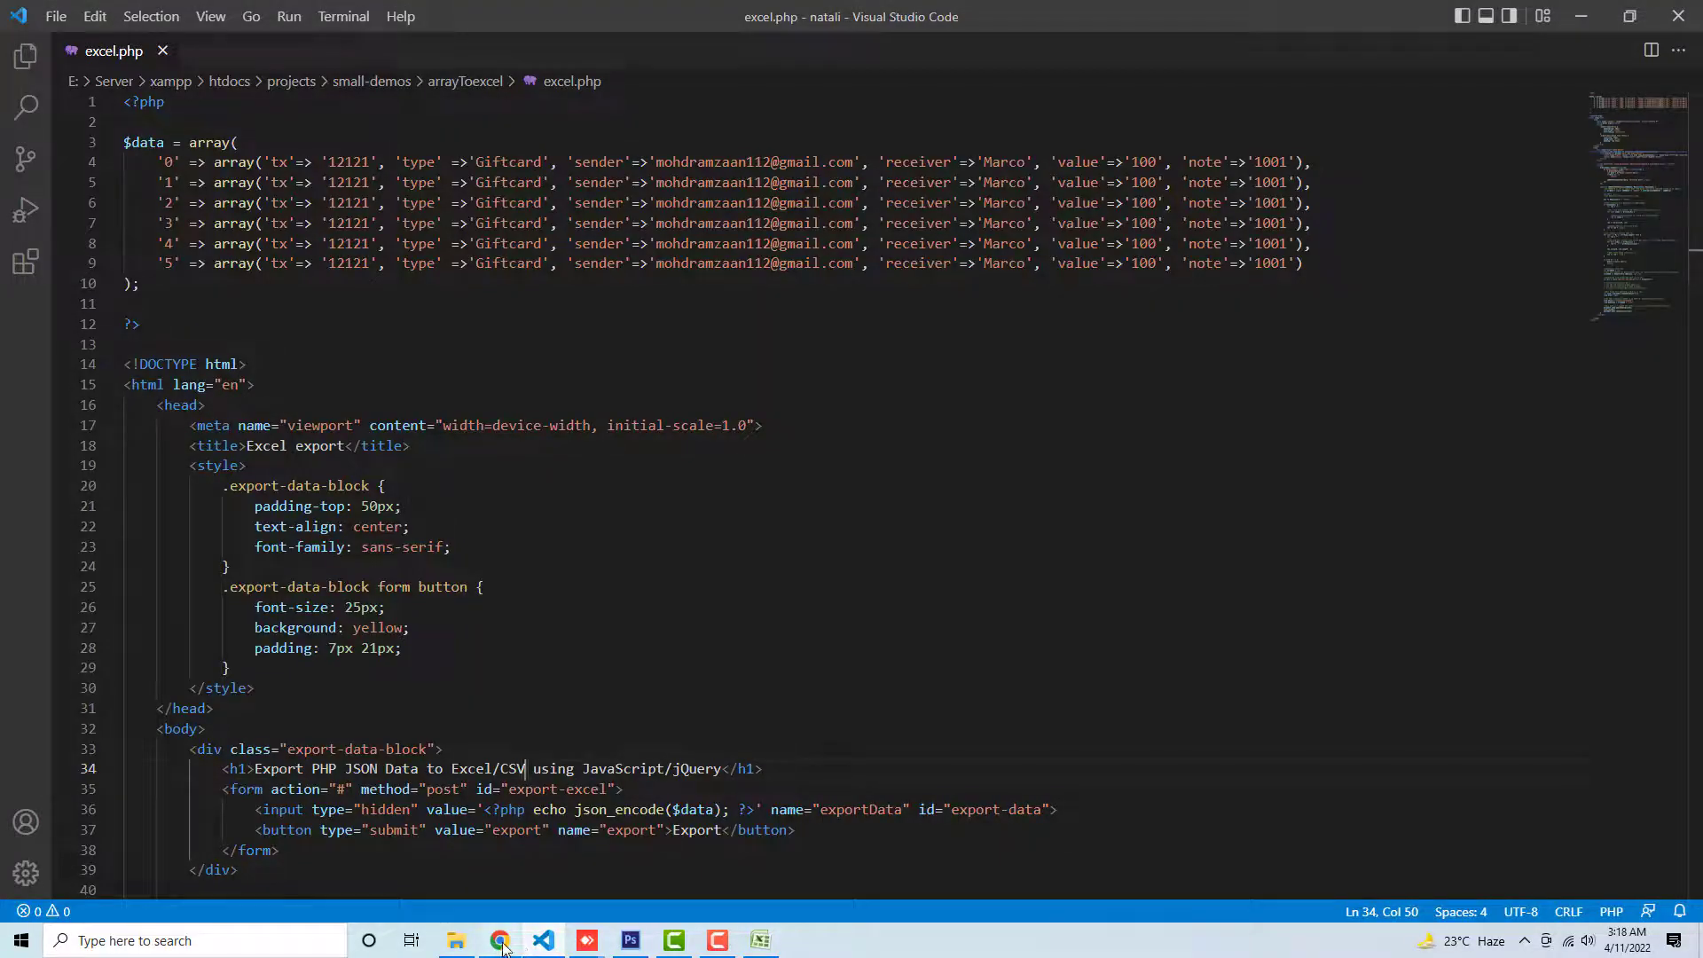
# Switch to the mrdigitals tutorial article in Chrome
pyautogui.click(498, 940)
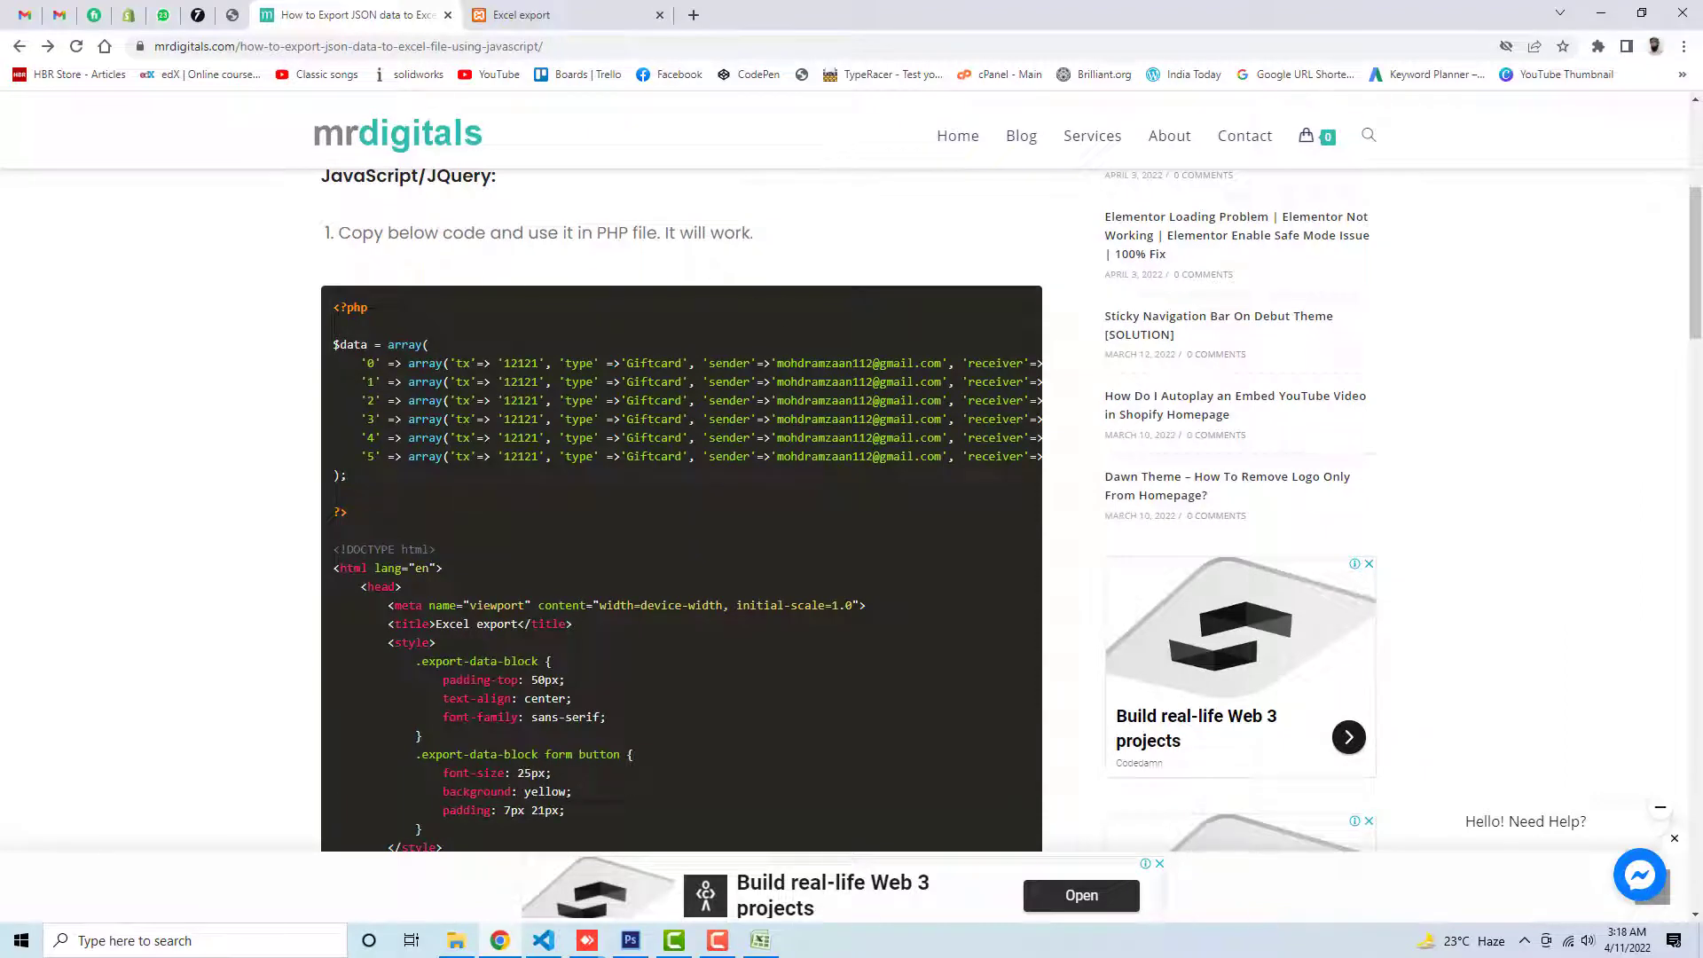
# Scroll through the tutorial's PHP and jQuery export code
pyautogui.scroll(-3)
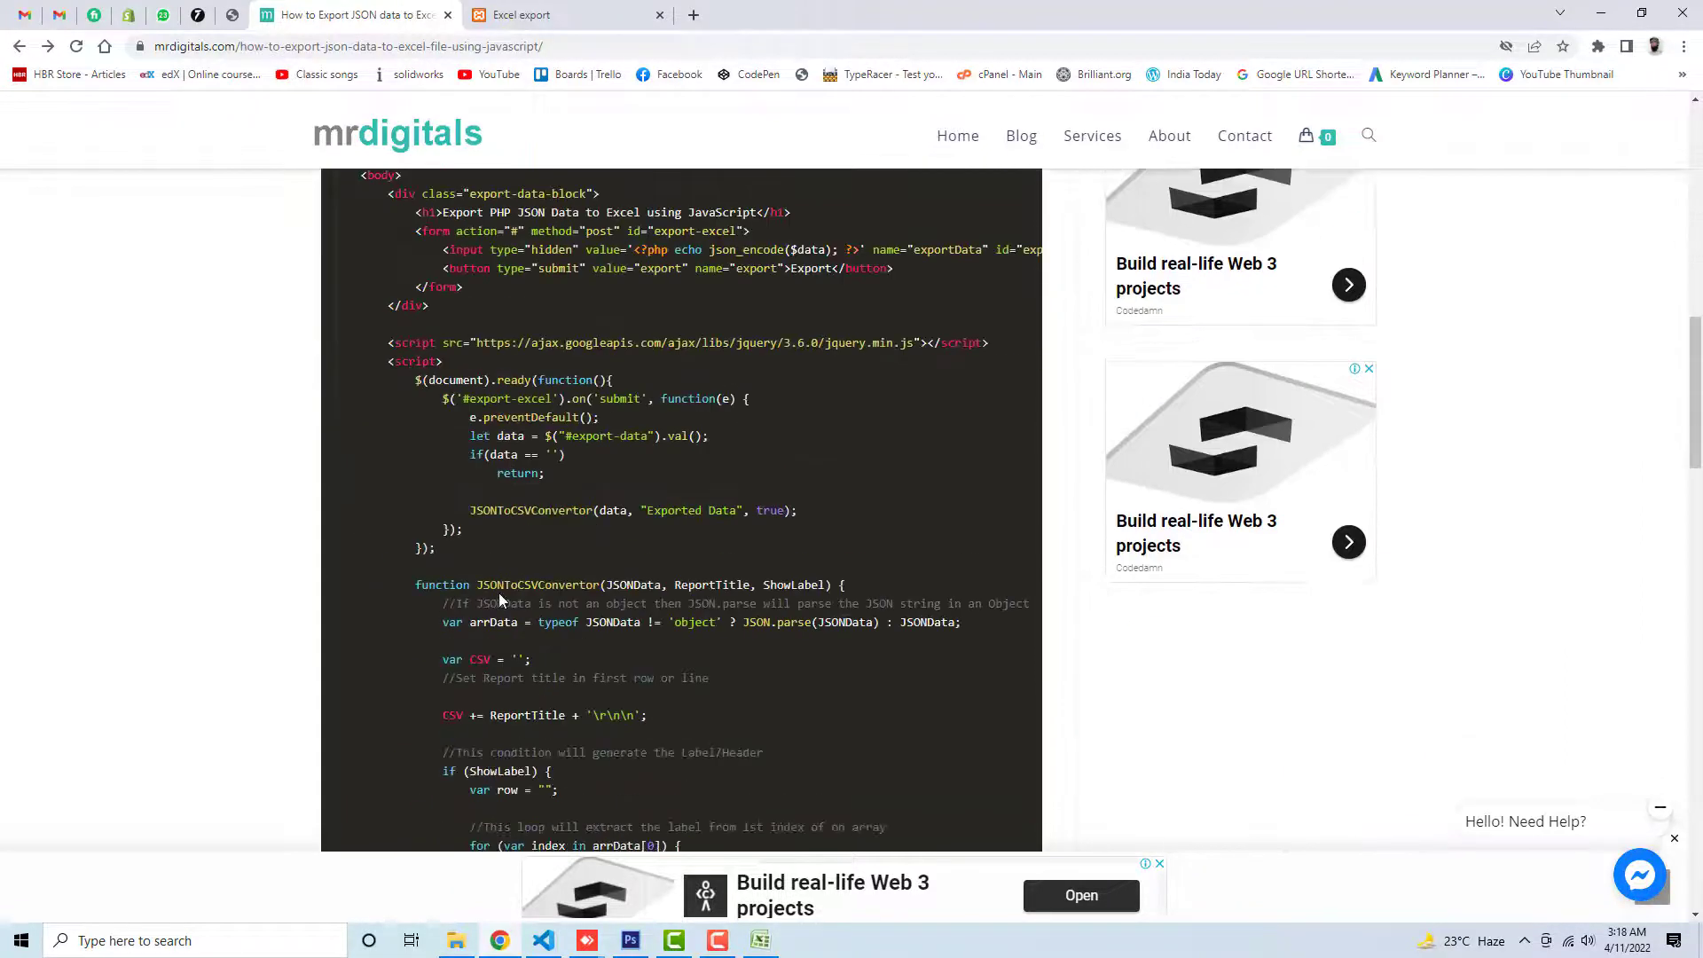
pyautogui.scroll(-3)
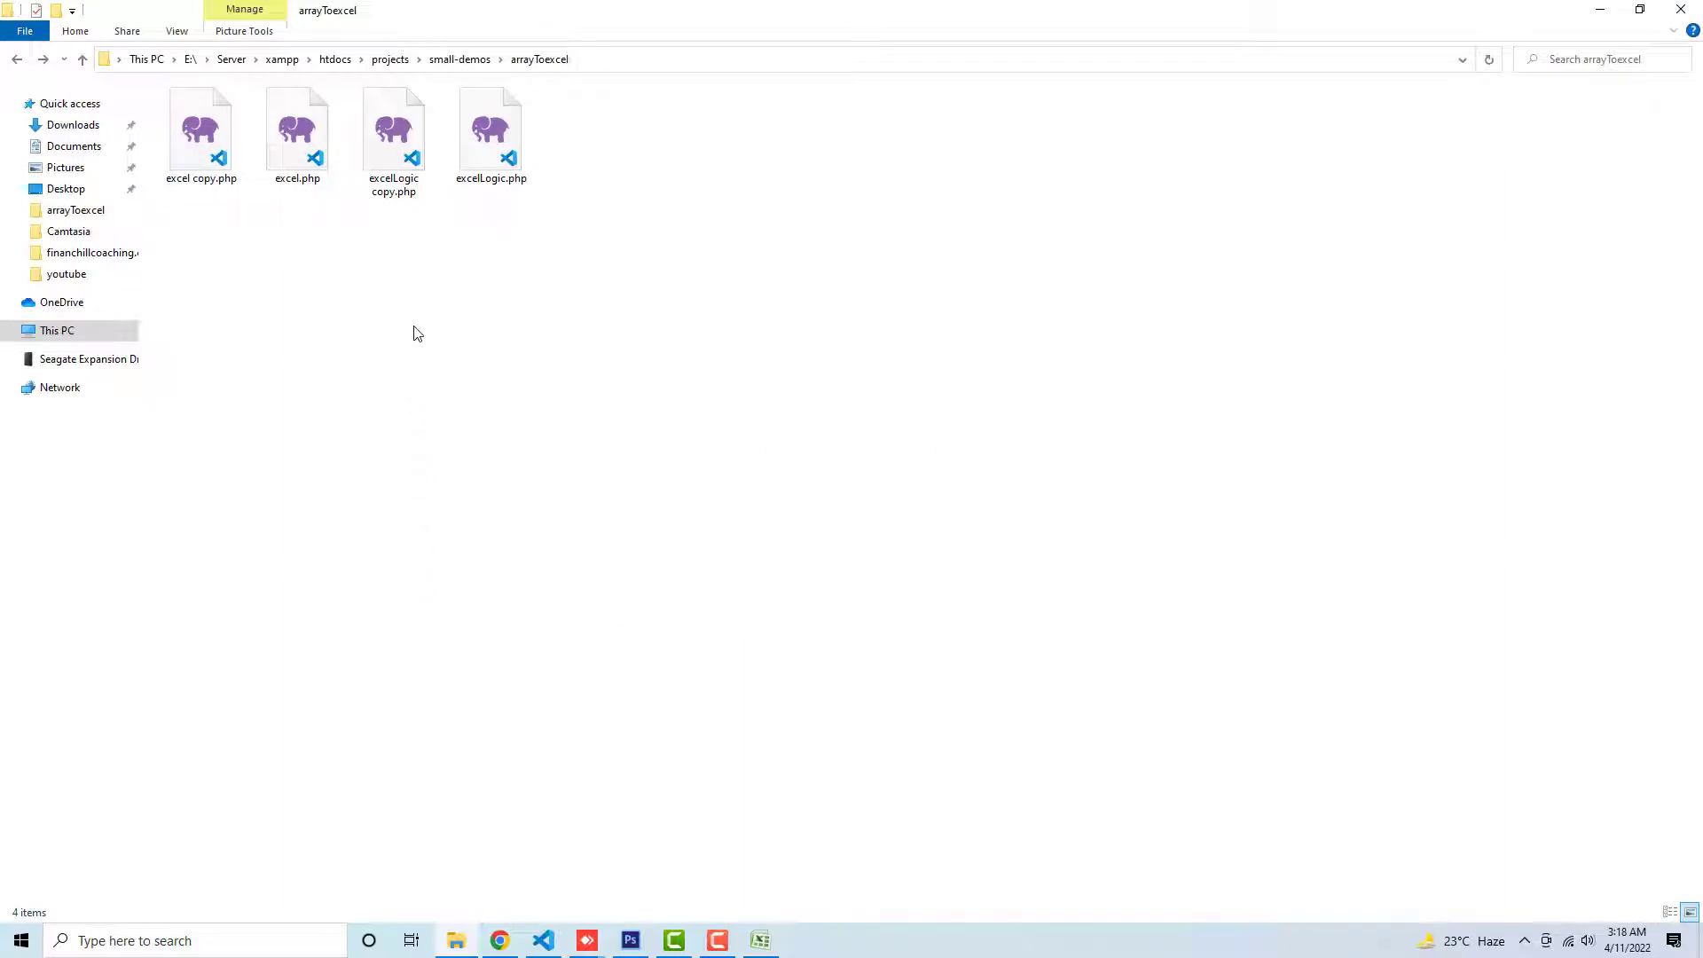
# Create an empty demo.php file in arrayToexcel and open it in VS Code
pyautogui.rightClick(416, 333)
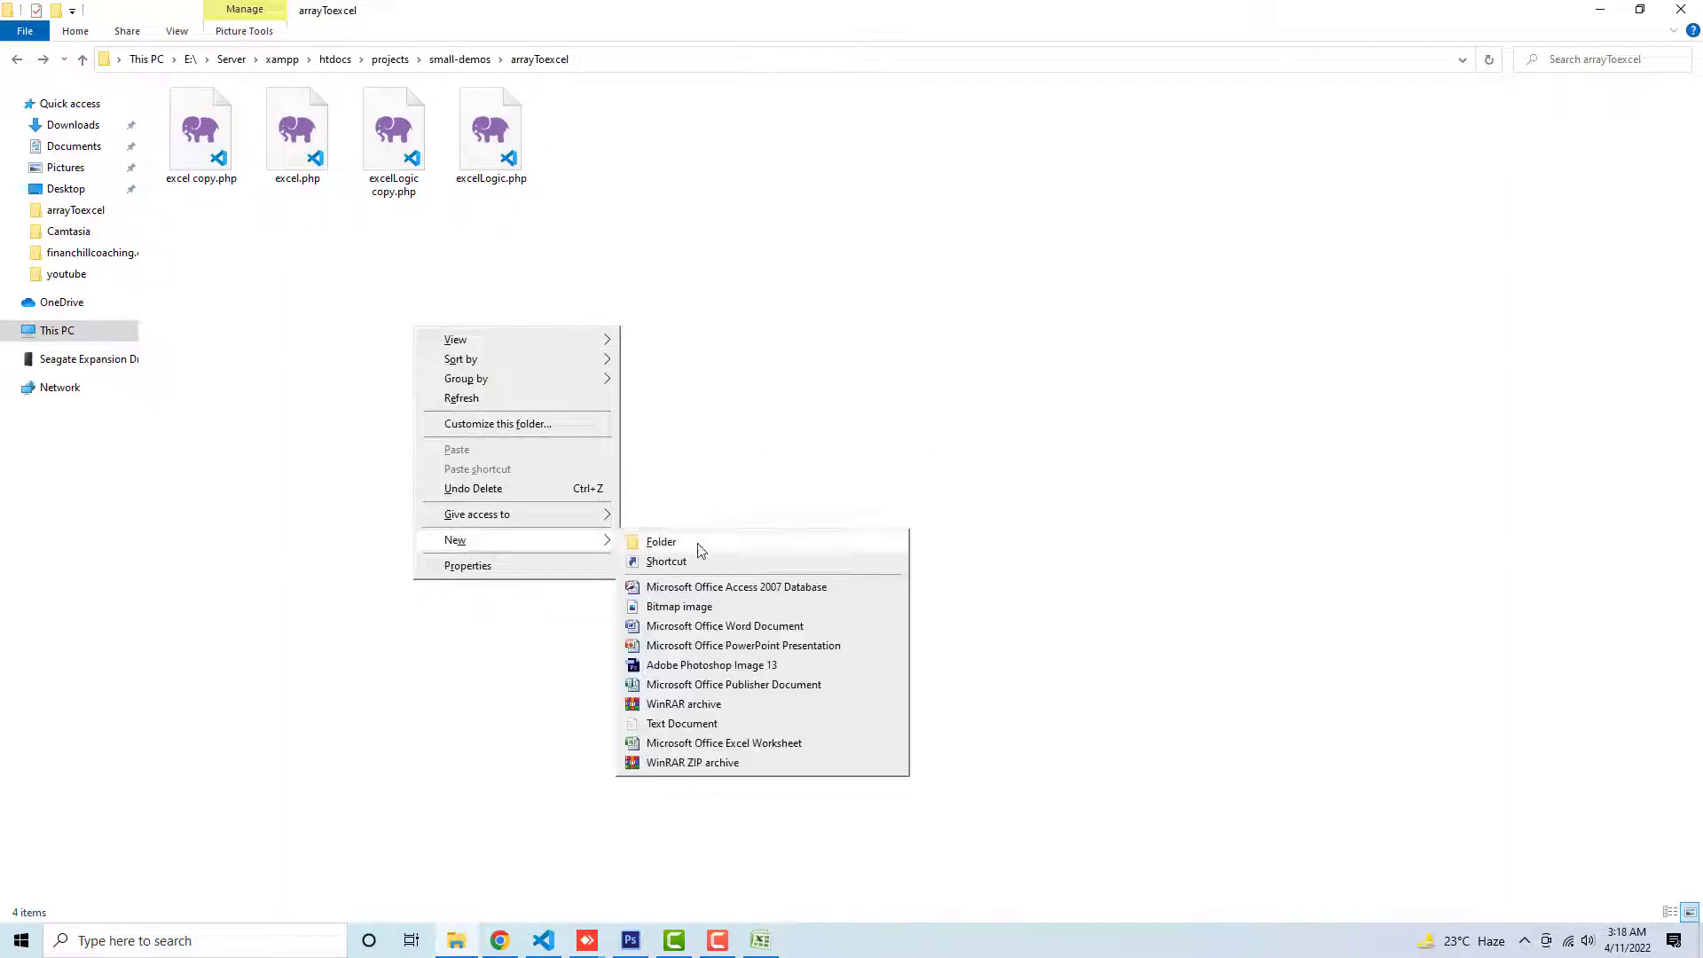
pyautogui.click(681, 724)
pyautogui.write('demo.php')
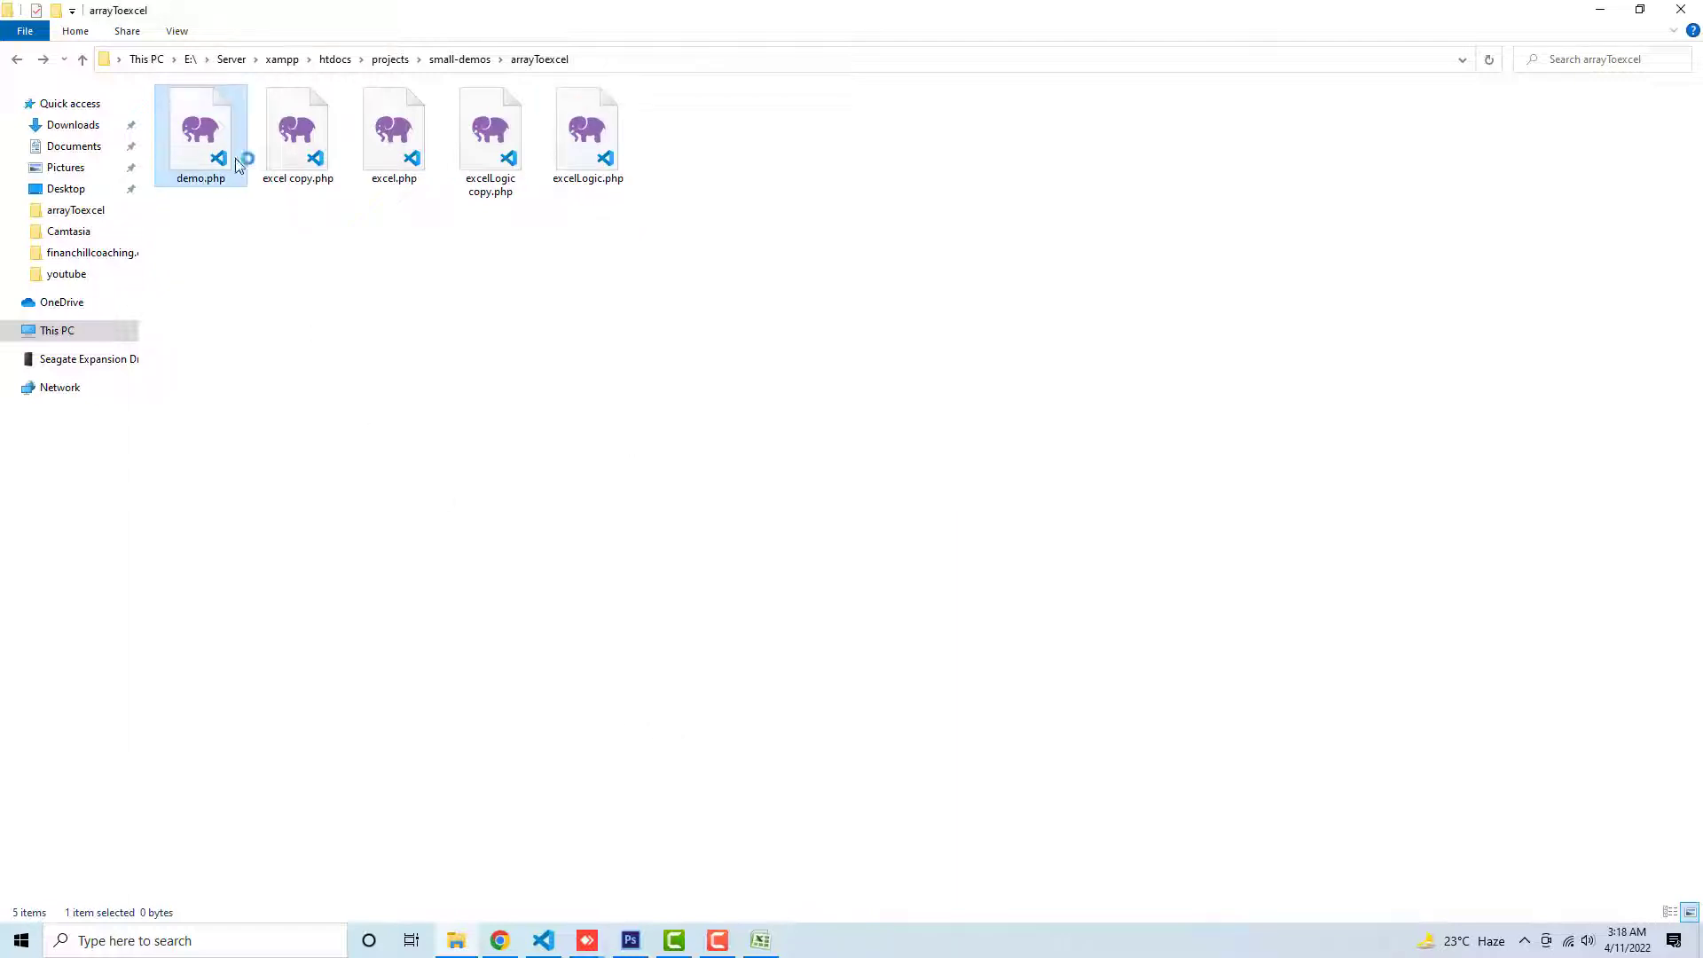
pyautogui.doubleClick(200, 130)
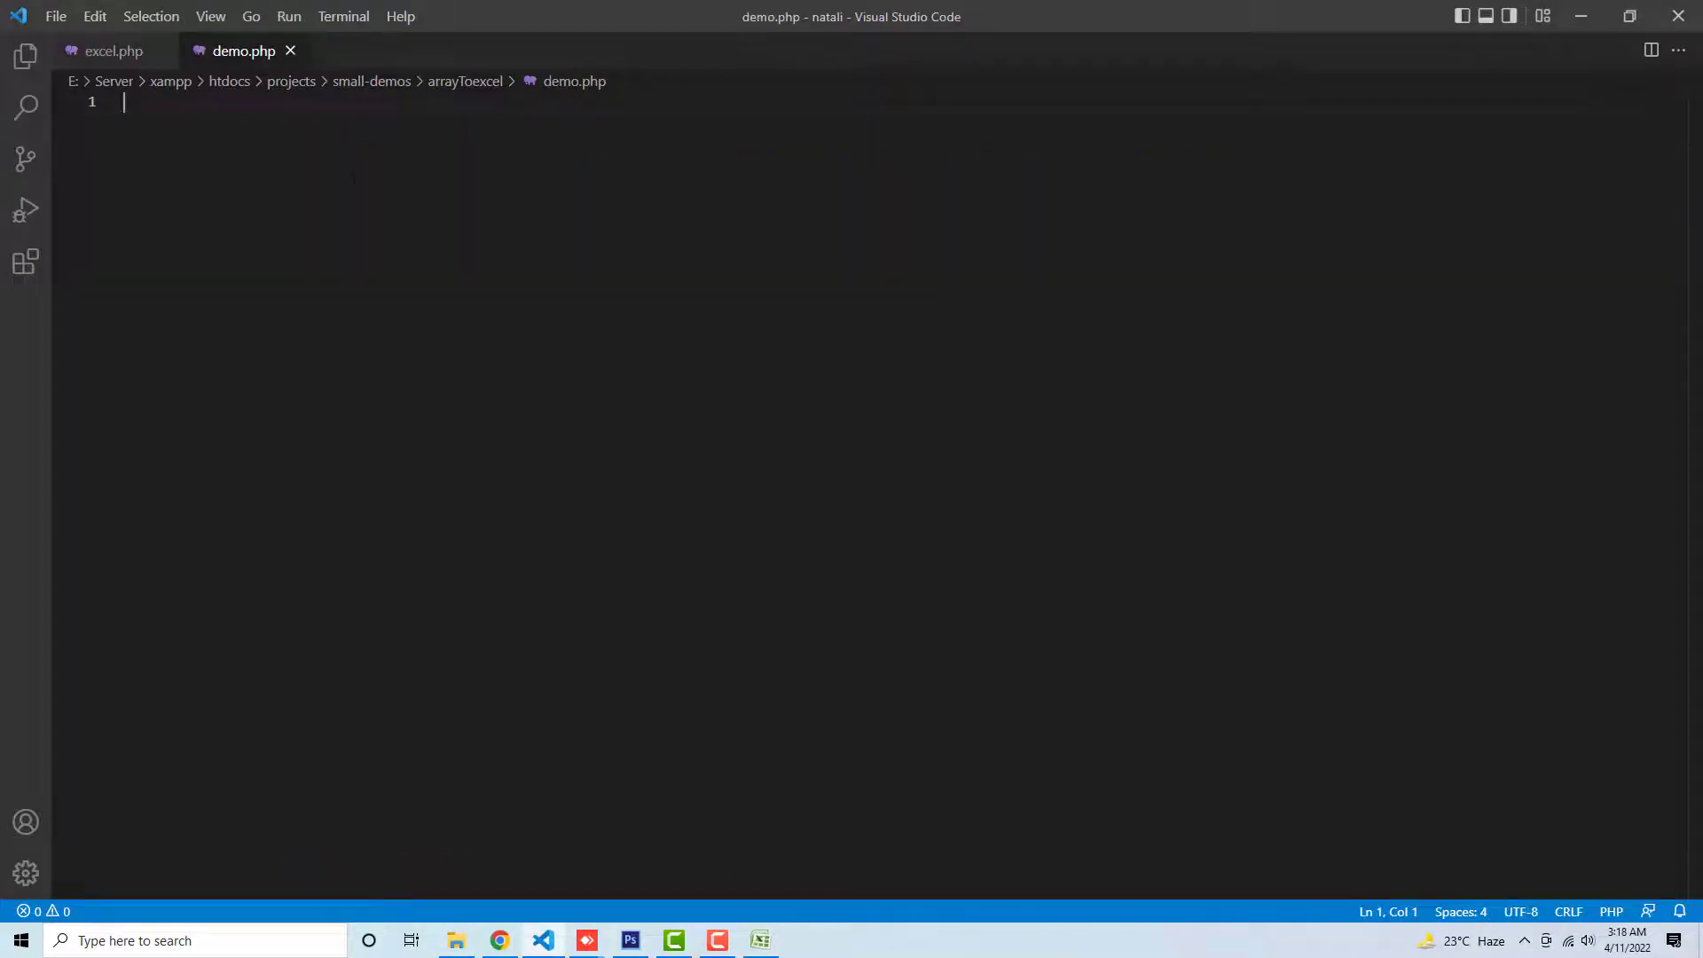
# Paste the tutorial code into demo.php and review the $data transaction array
pyautogui.rightClick(122, 102)
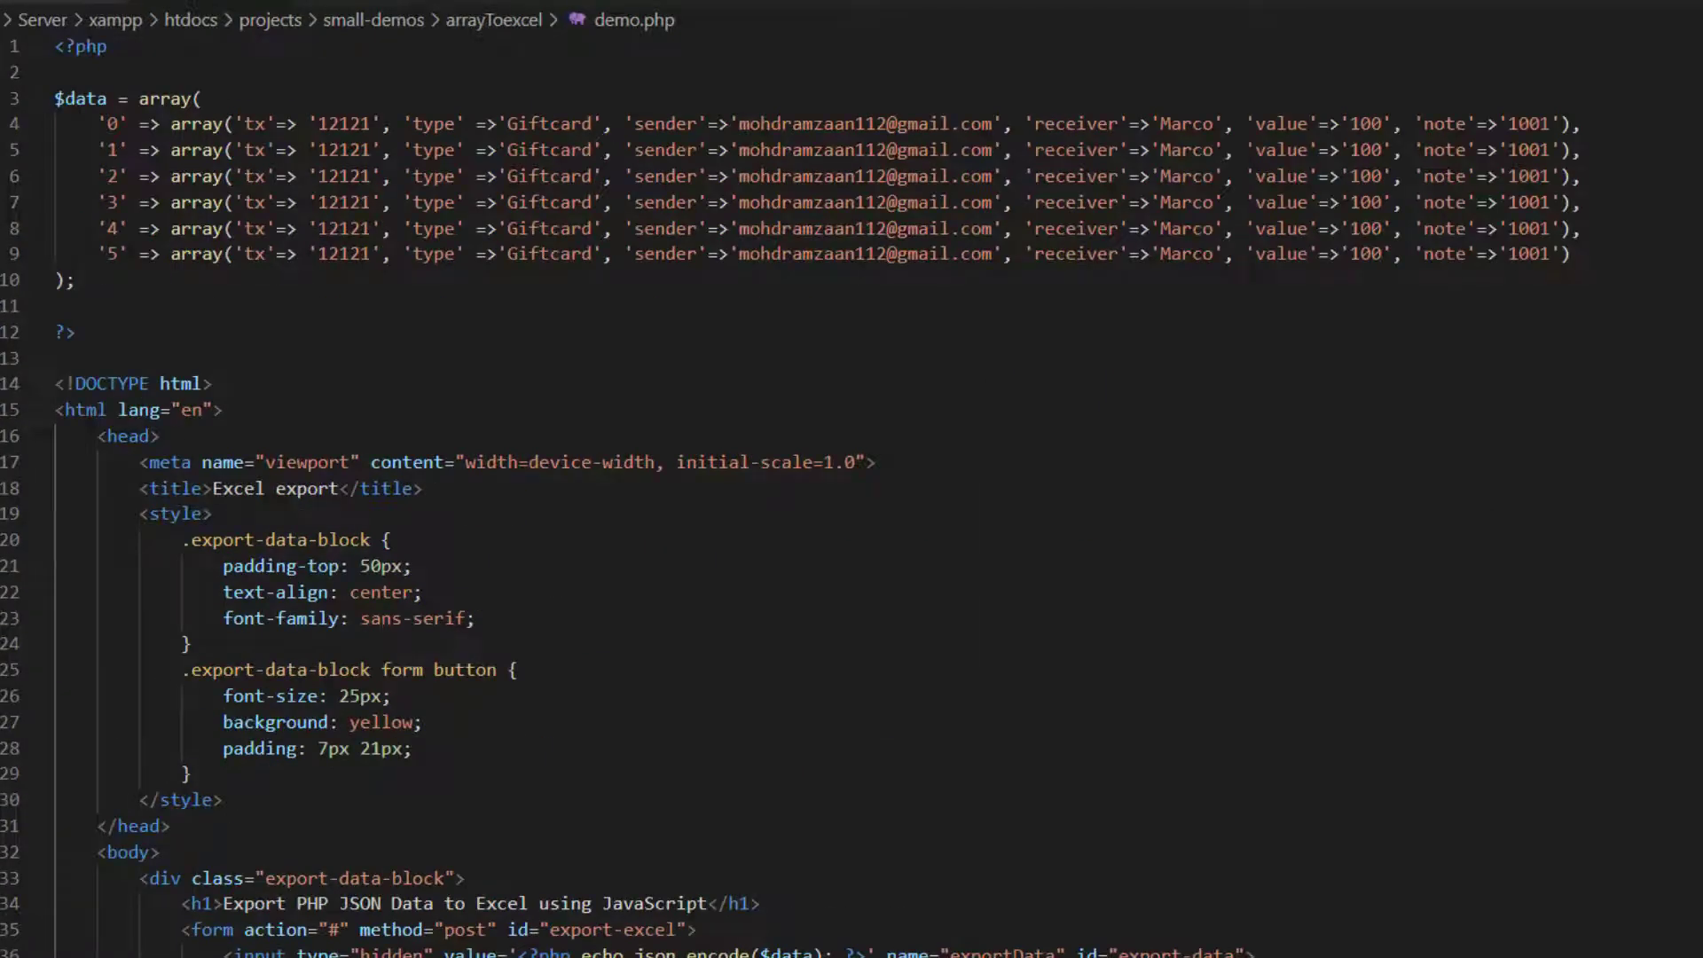
pyautogui.moveTo(55, 97); pyautogui.dragTo(77, 281)
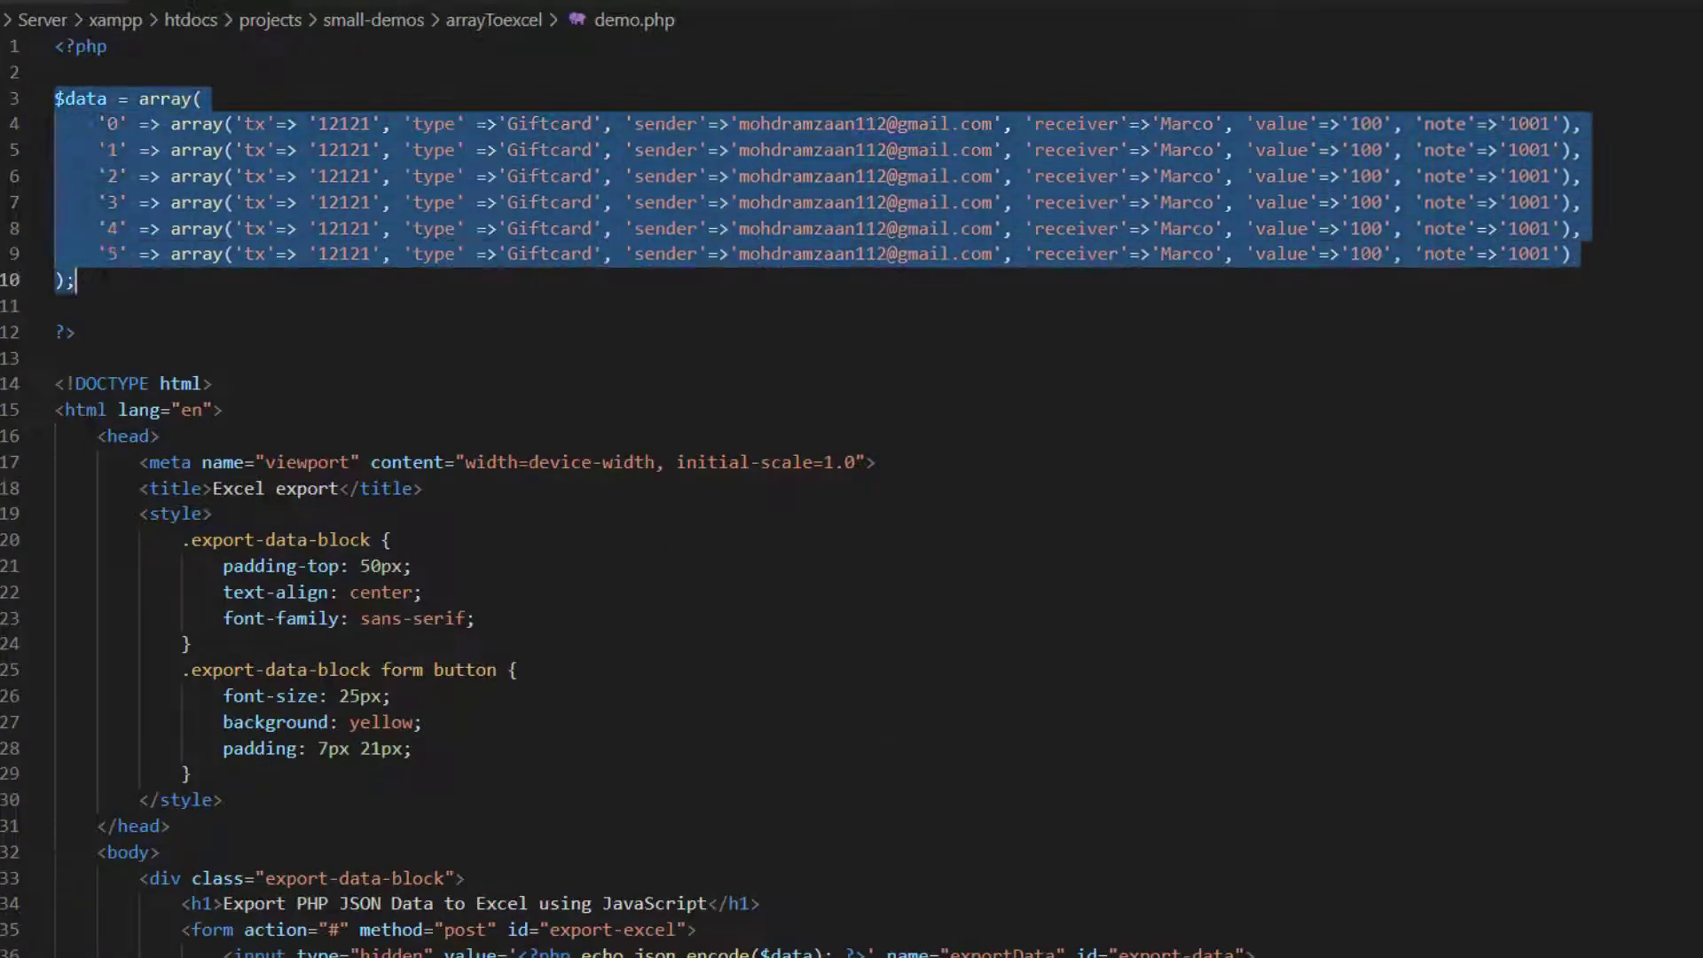
pyautogui.scroll(-3)
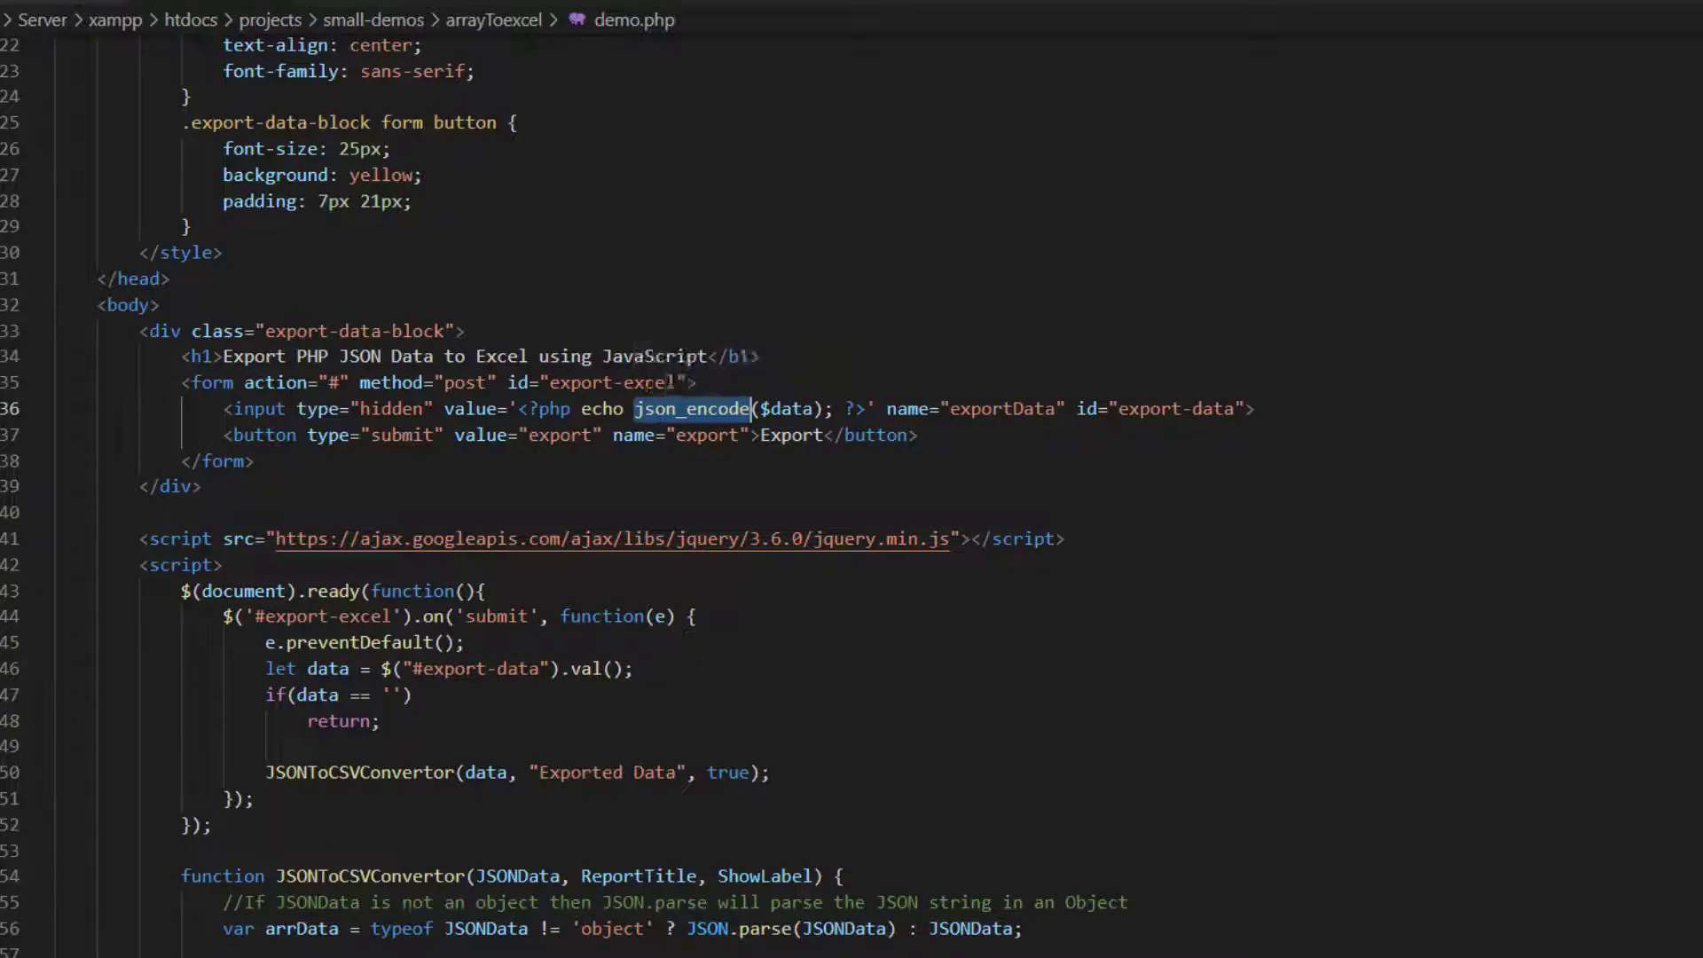
pyautogui.scroll(-3)
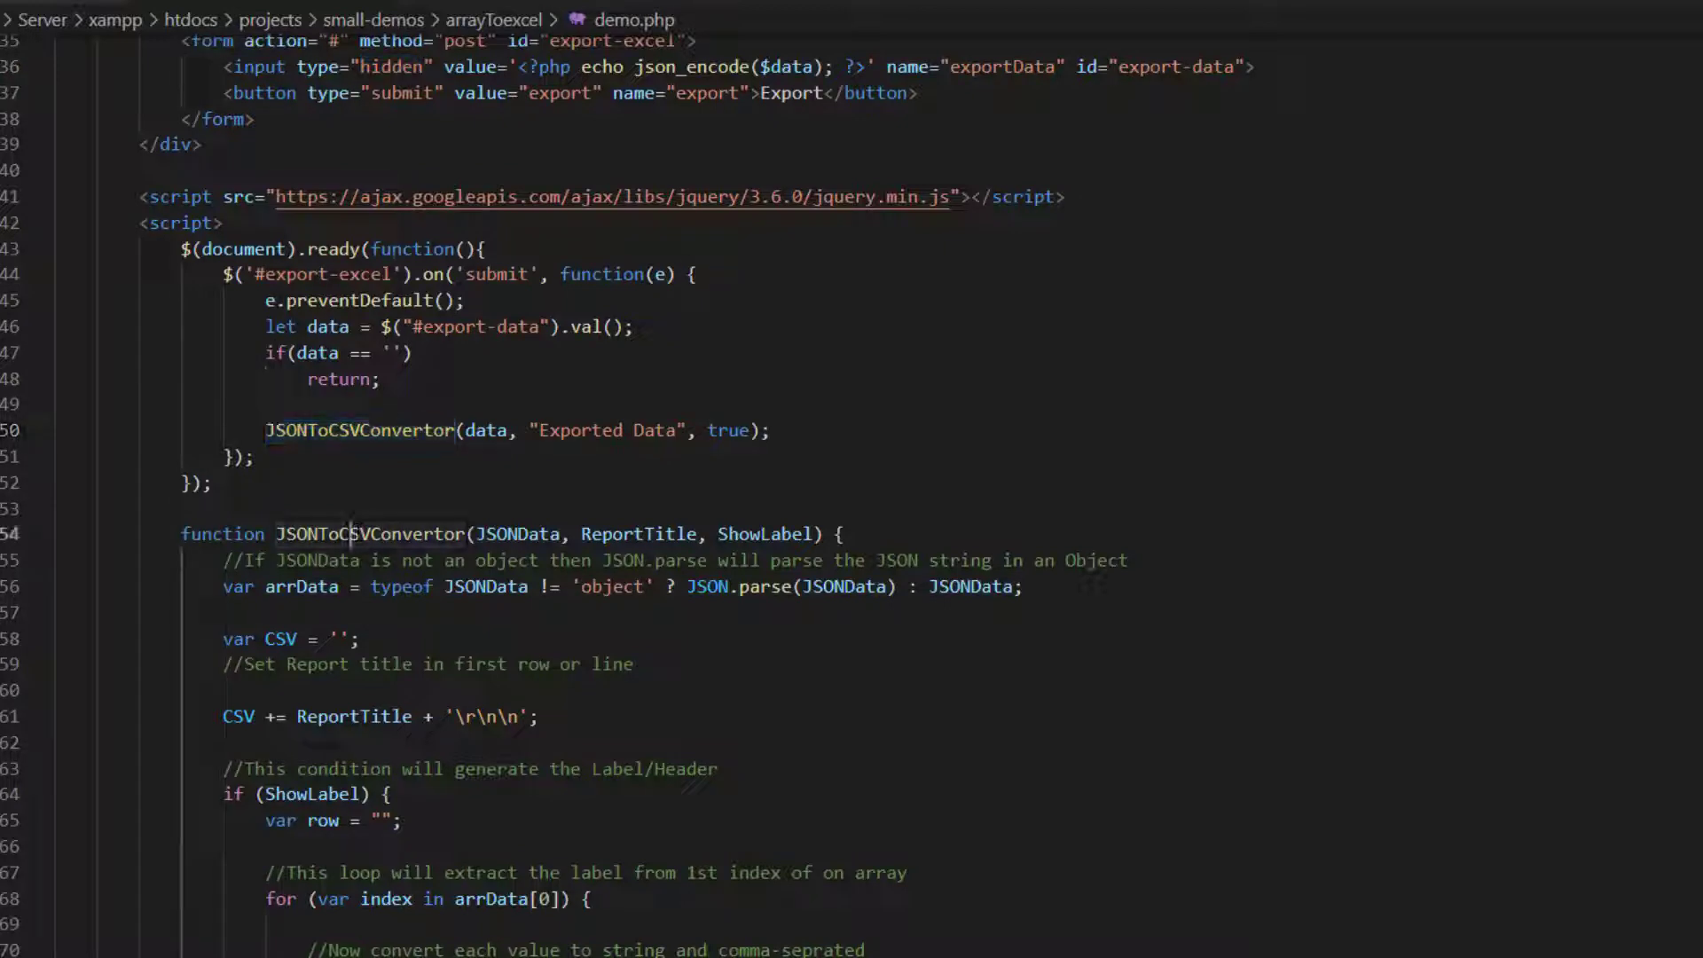
# Review the JSONToCSVConvertor function, then start a new browser tab
pyautogui.doubleClick(369, 533)
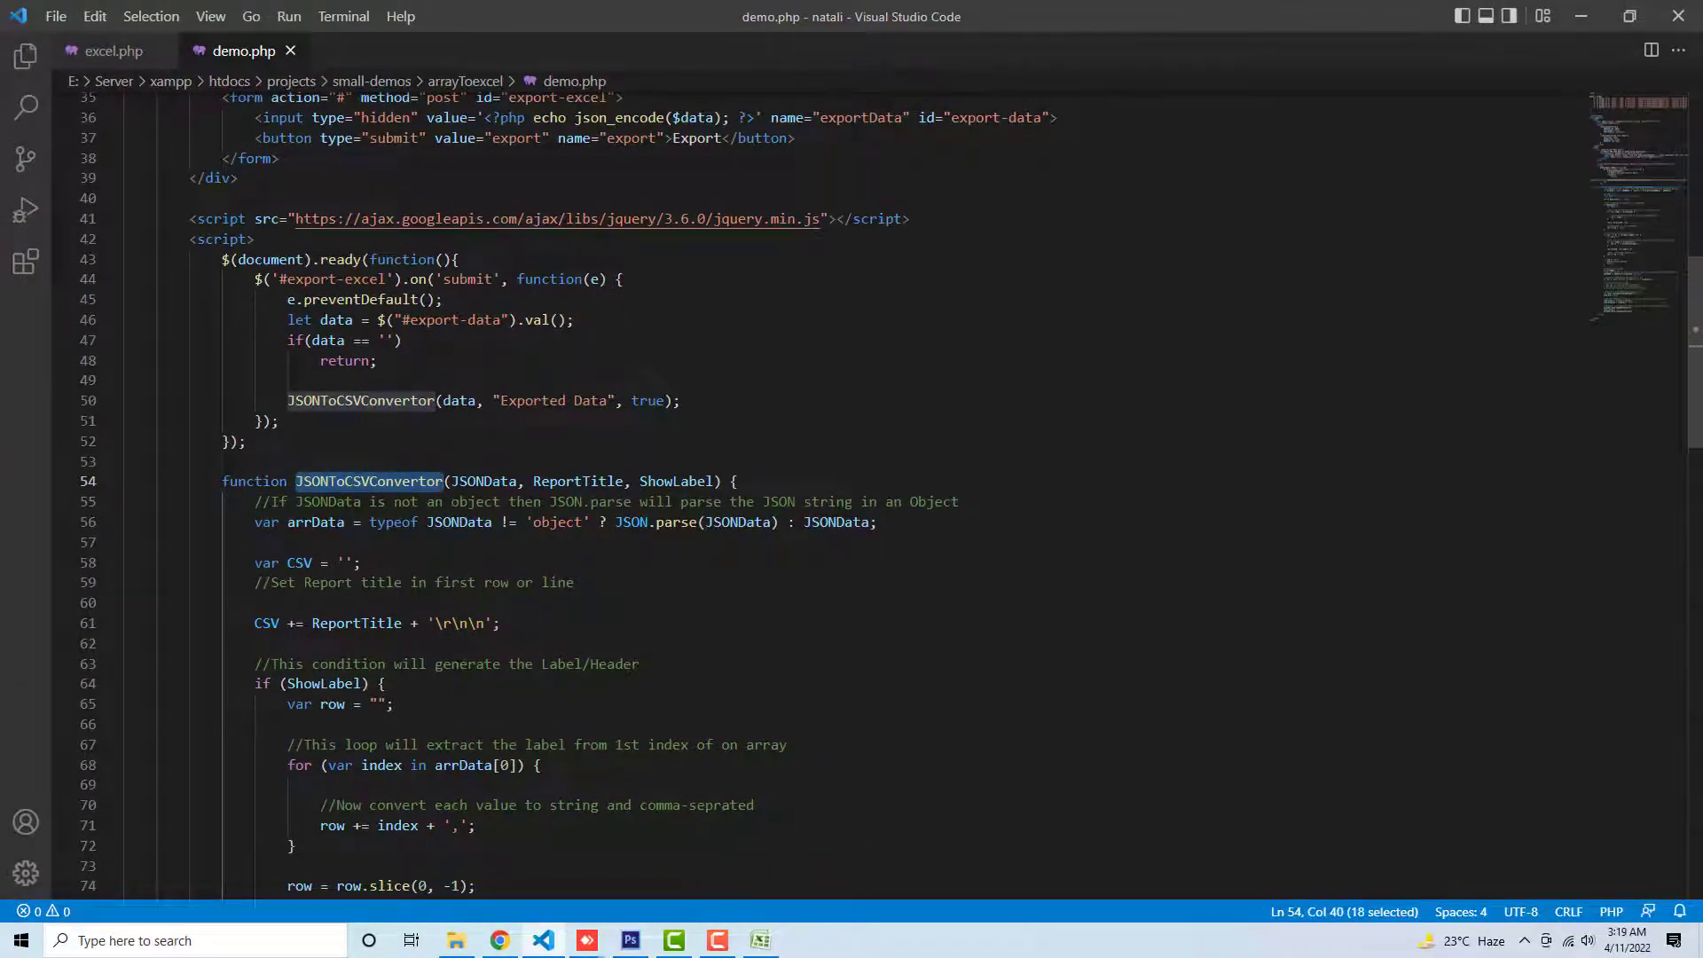
pyautogui.scroll(-3)
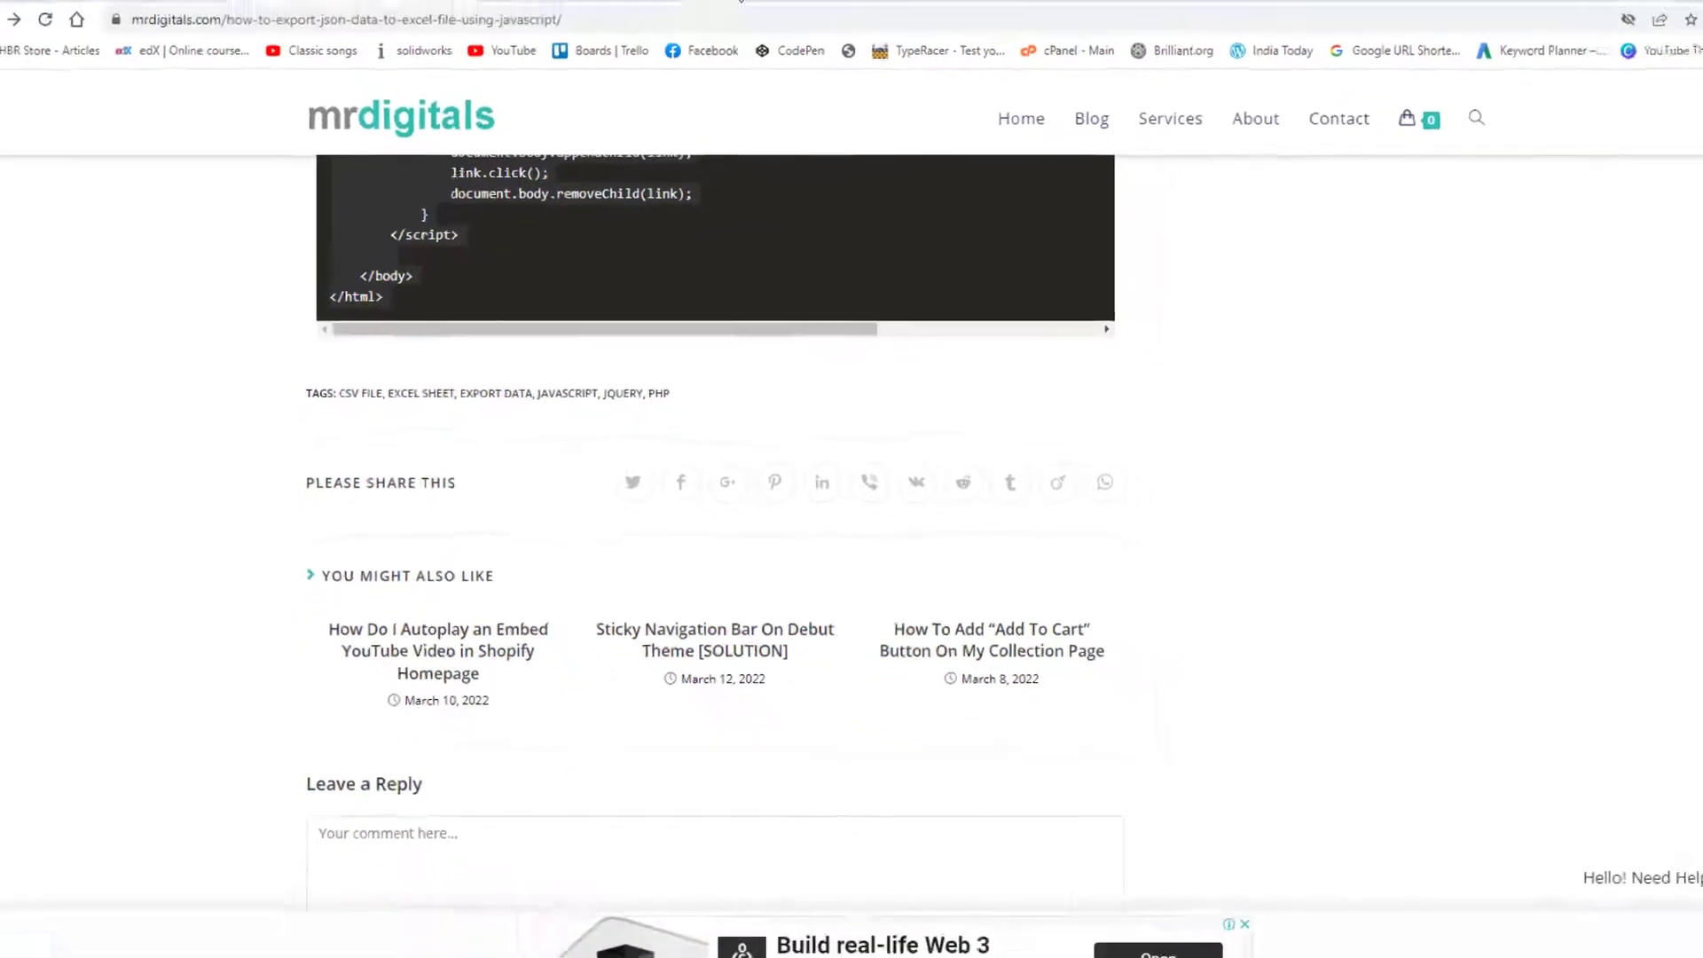
pyautogui.click(905, 14)
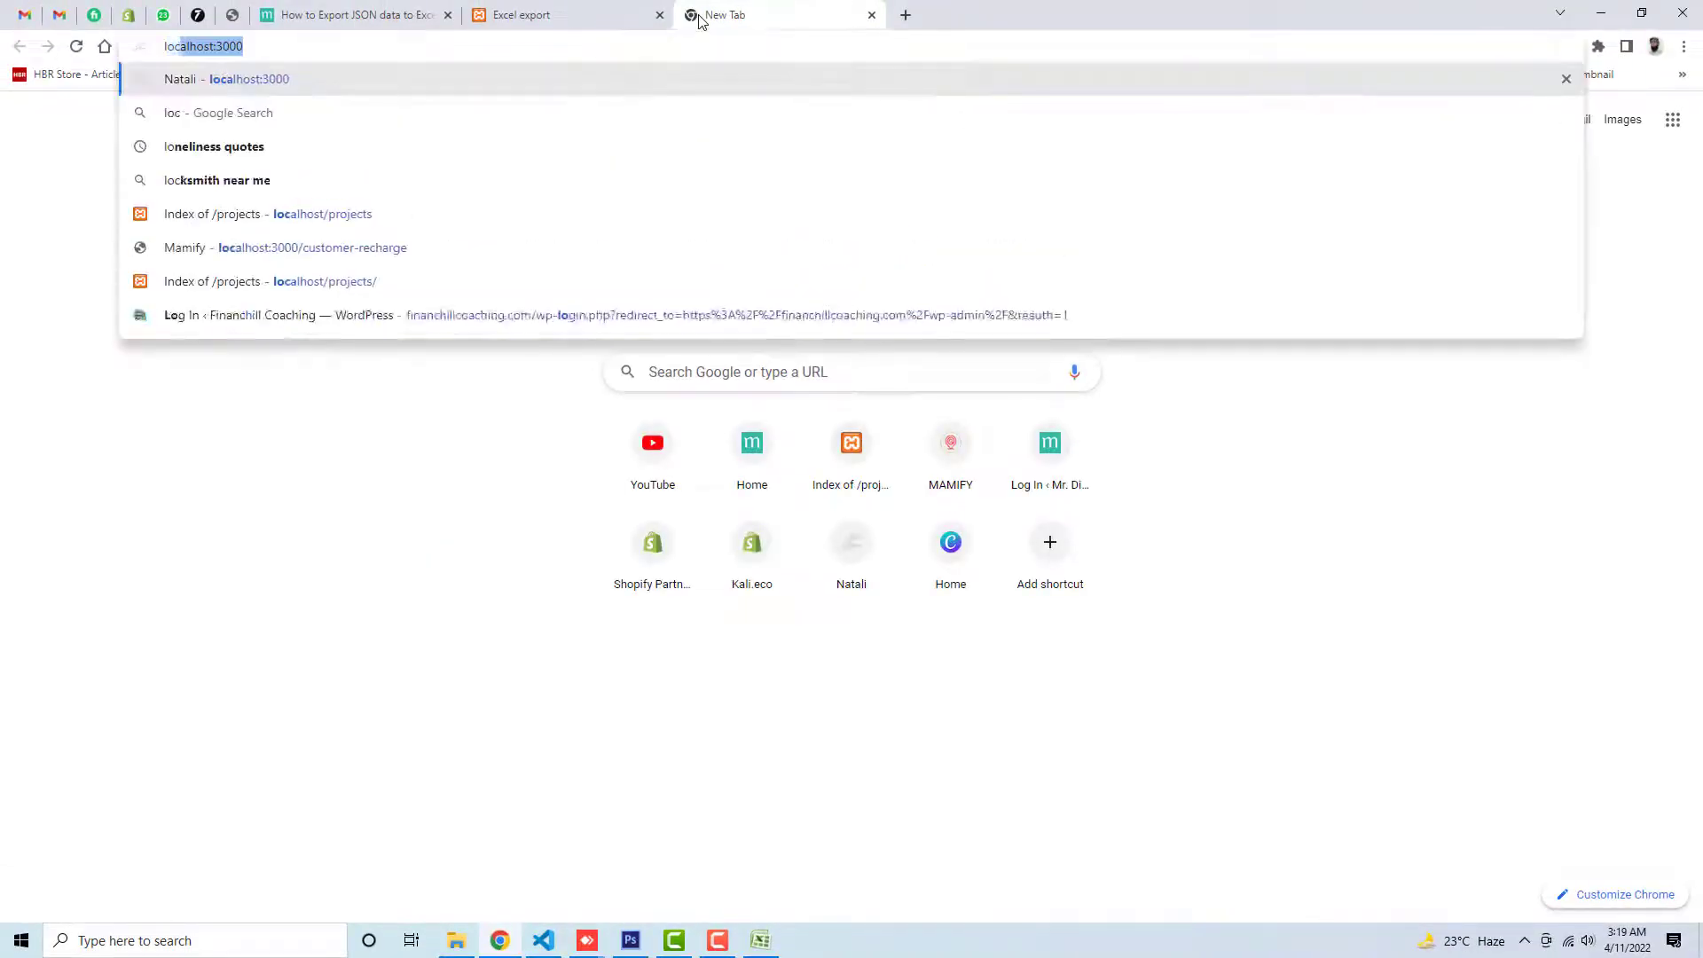
# Load localhost small-demos/arrayToexcel/demo.php and export its data to CSV
pyautogui.write('localhost/')
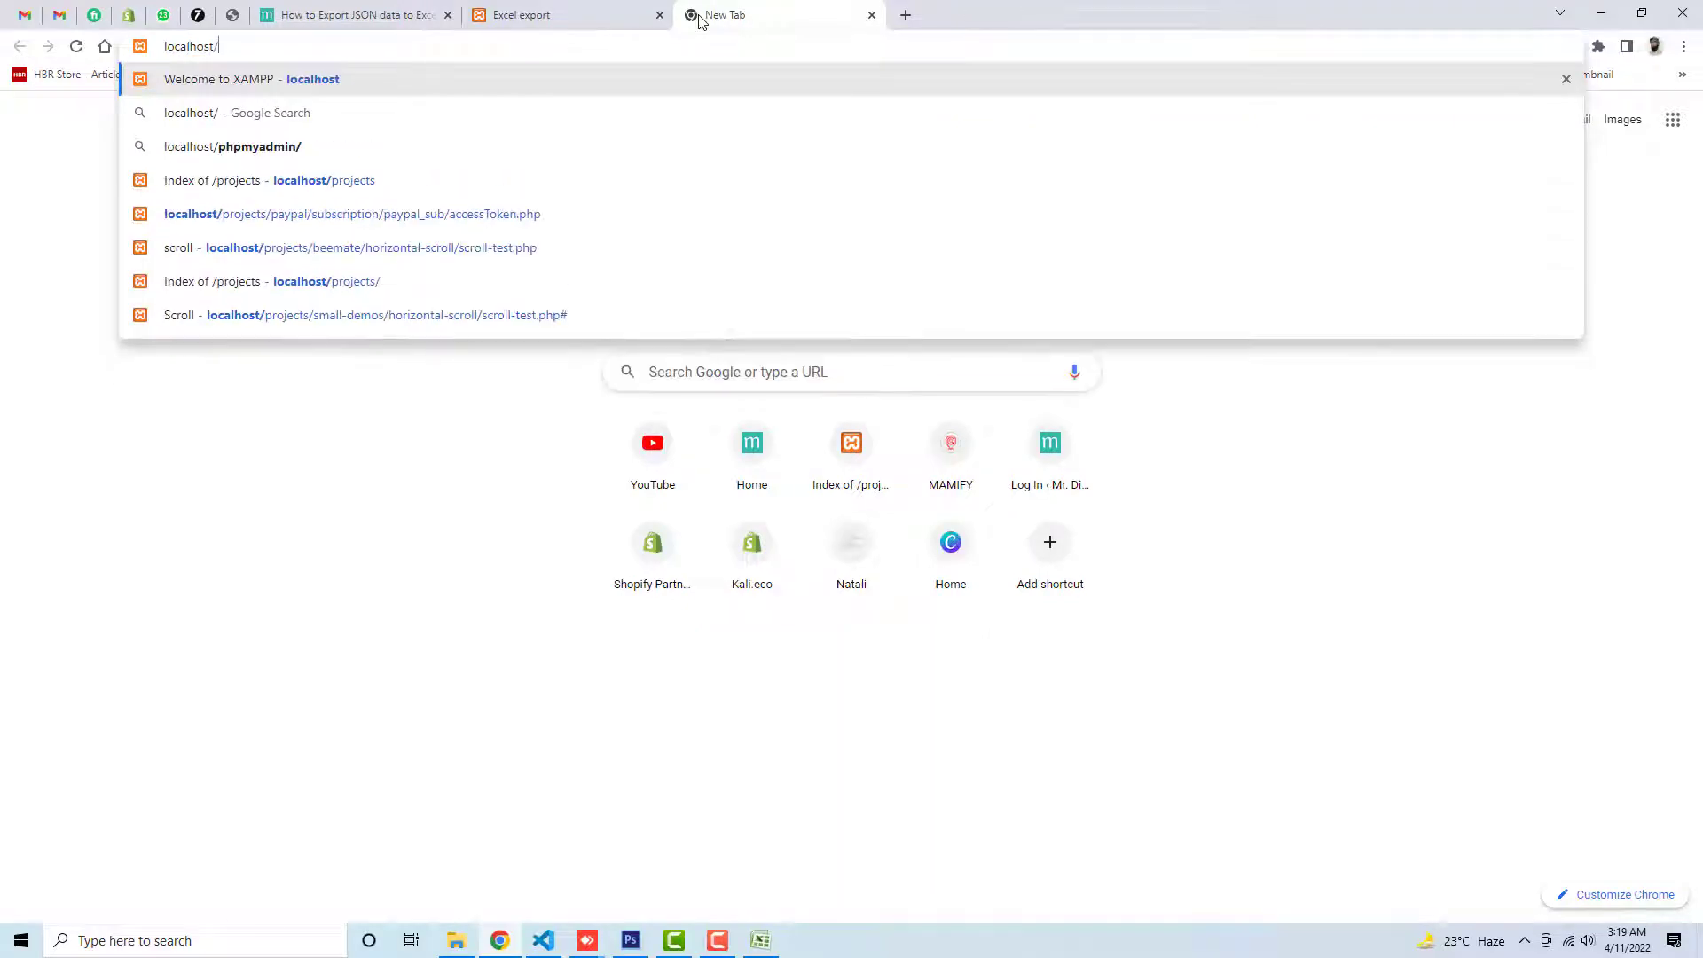
pyautogui.click(323, 179)
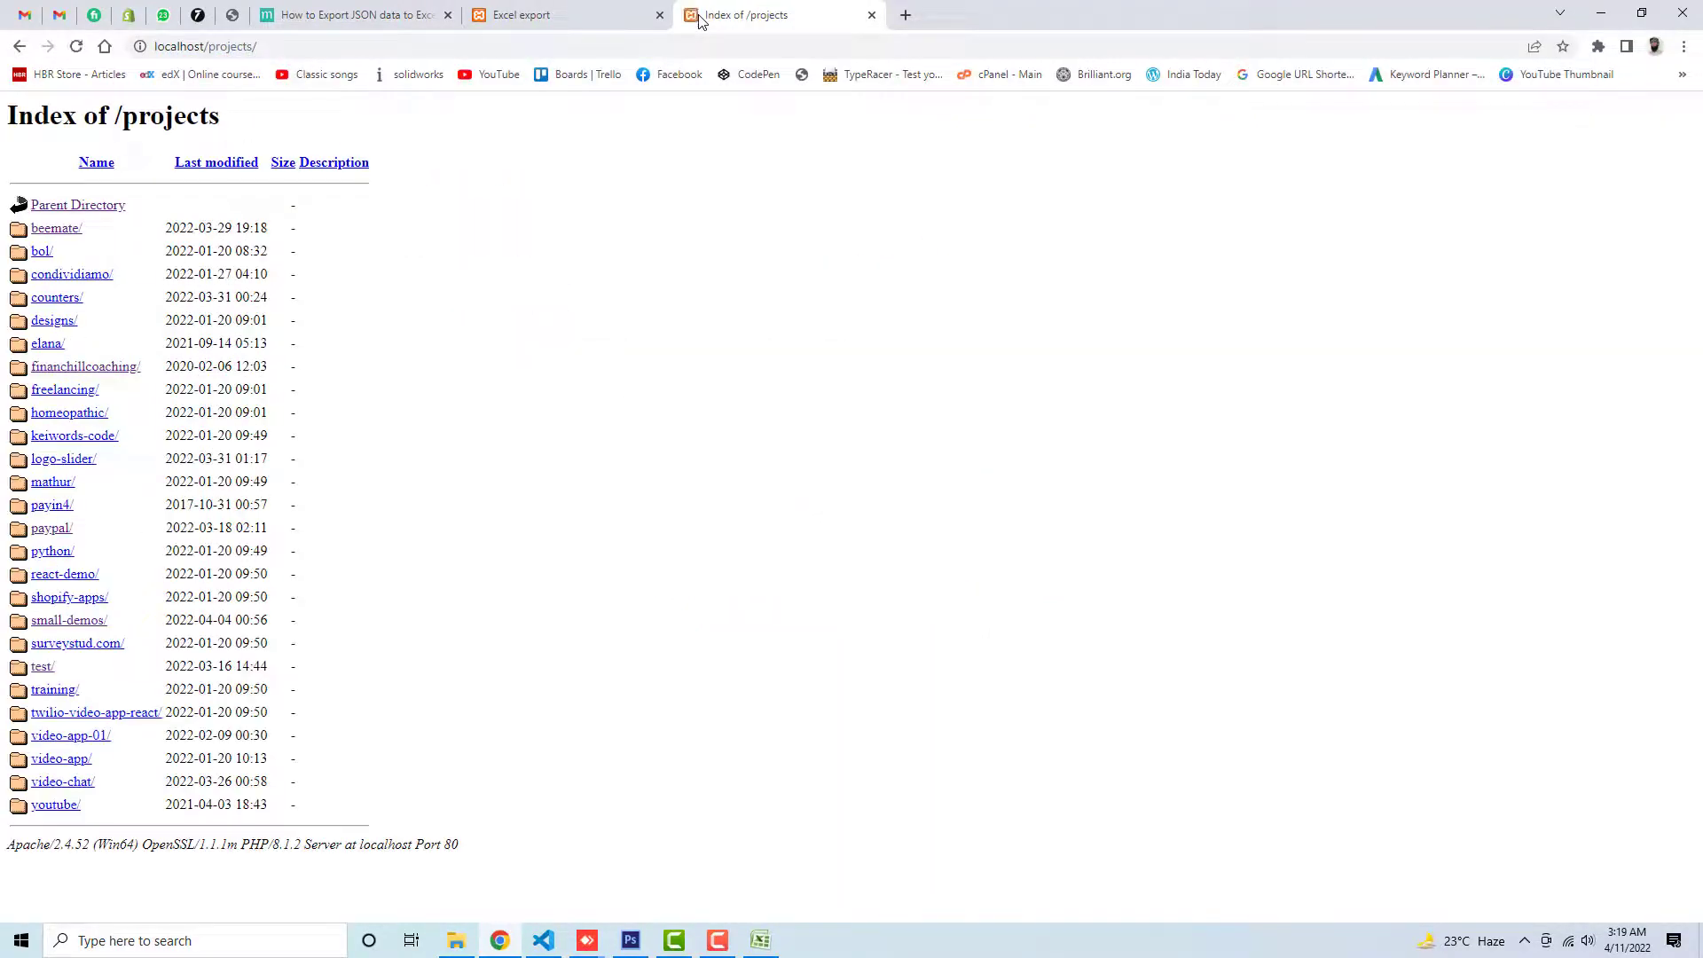
pyautogui.click(69, 619)
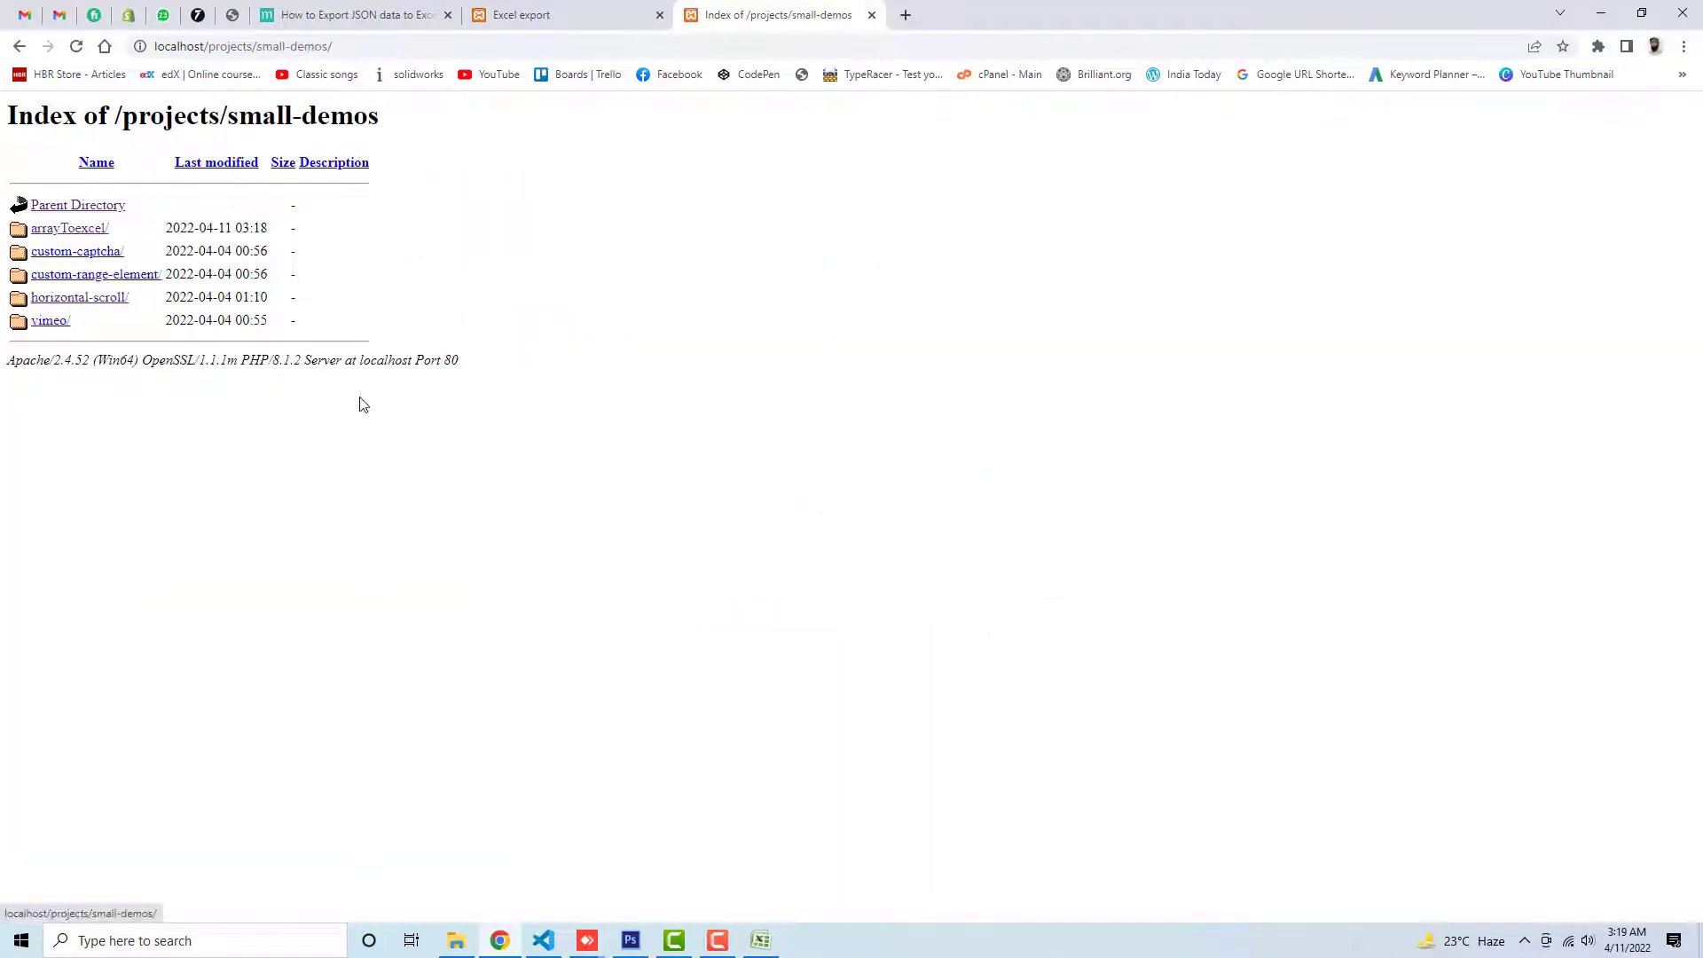
pyautogui.click(70, 227)
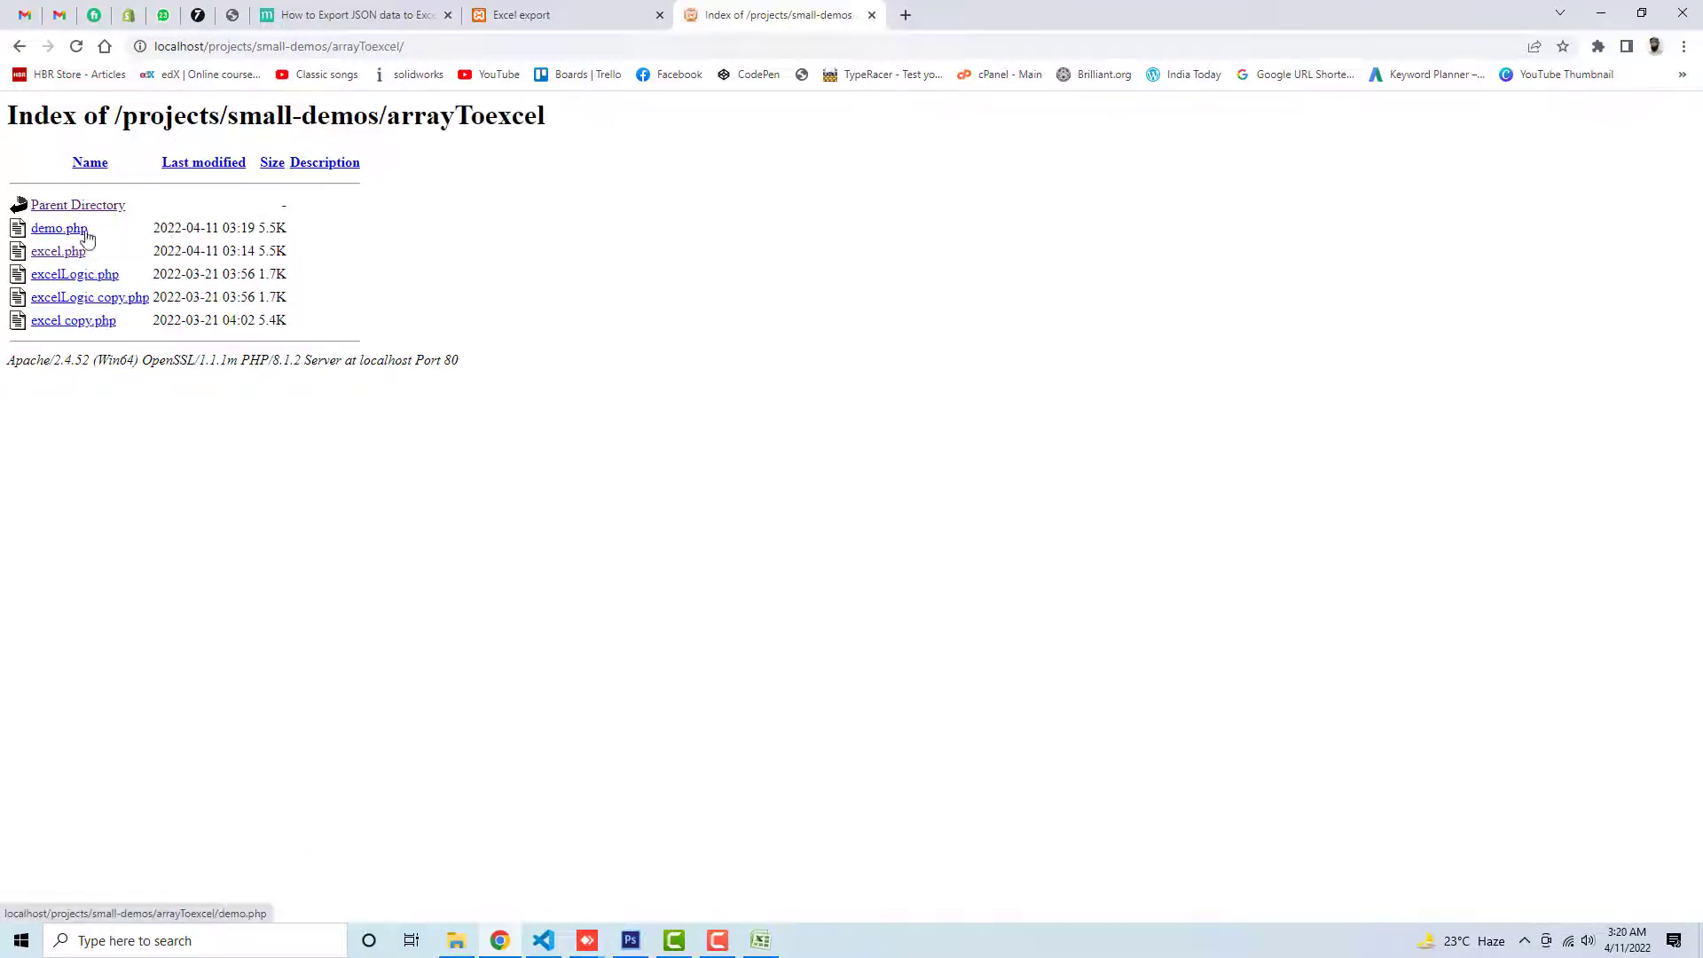
pyautogui.click(59, 227)
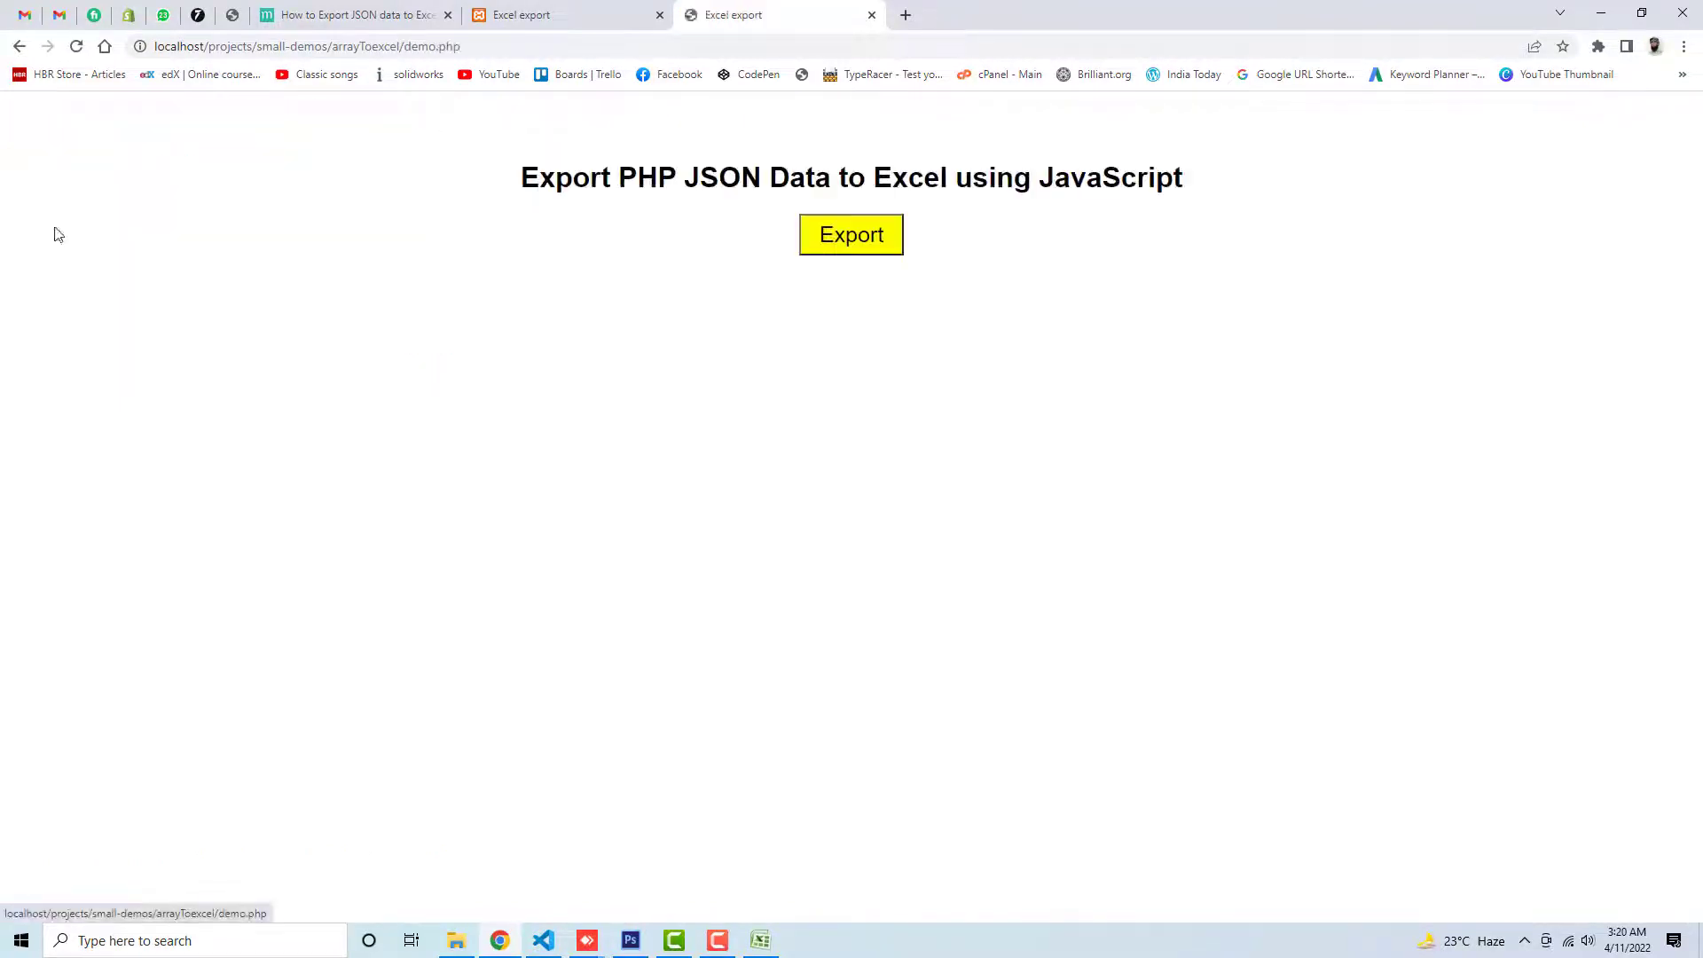
pyautogui.click(851, 234)
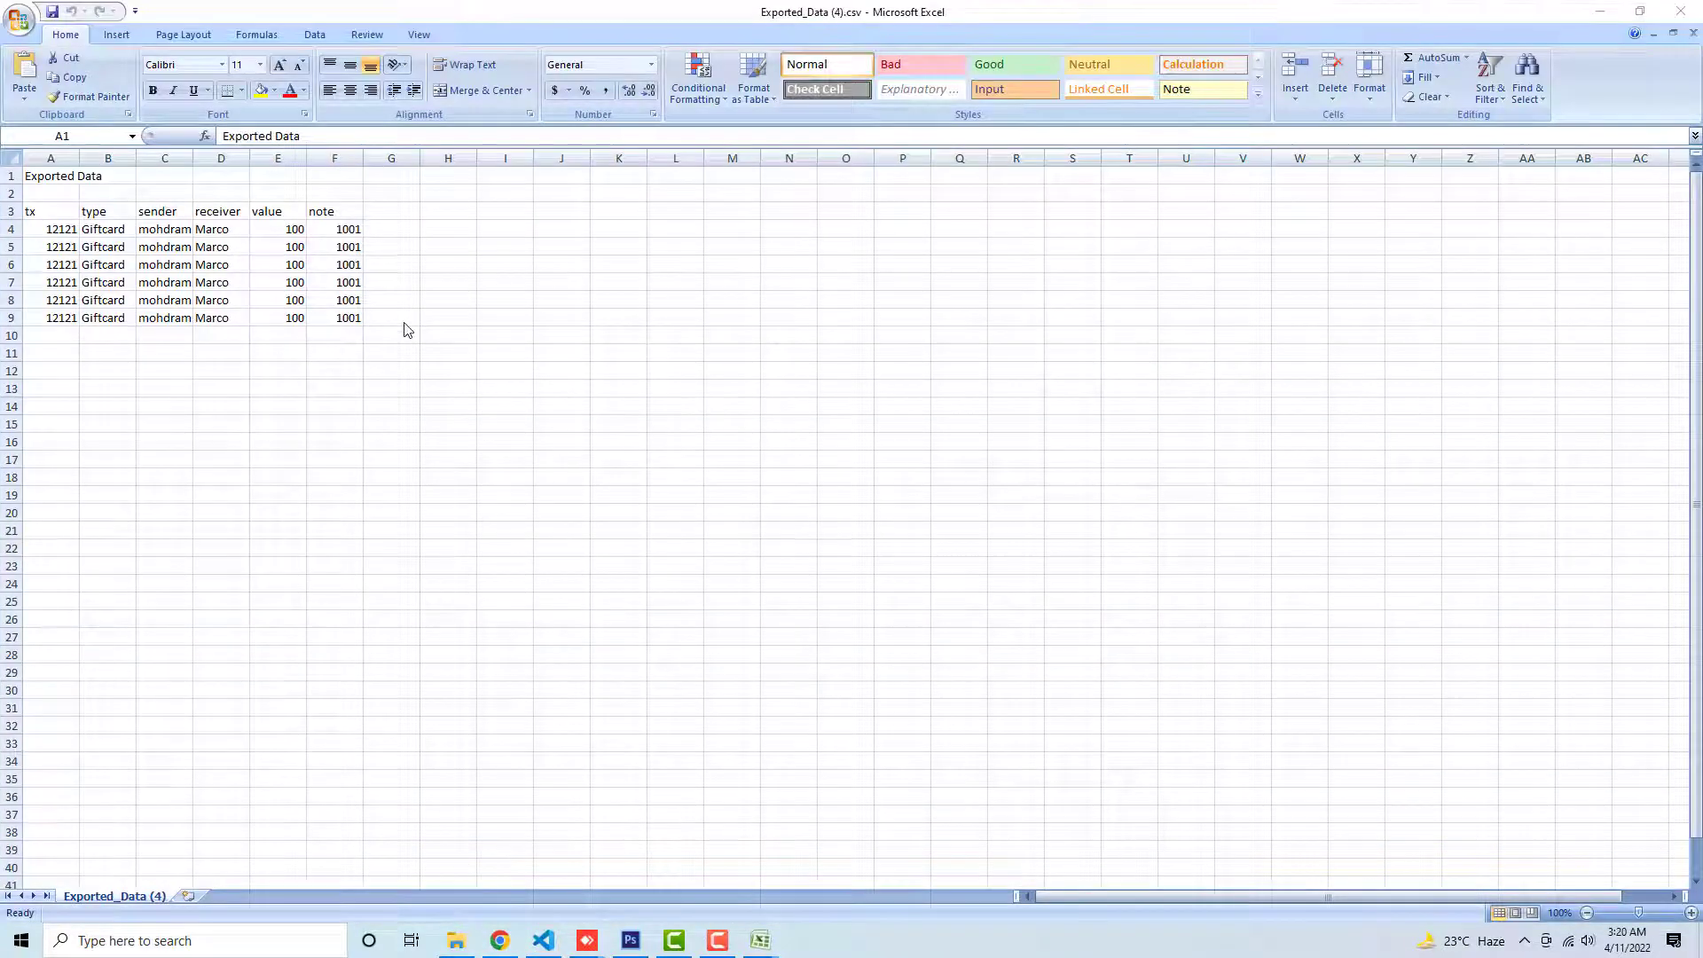